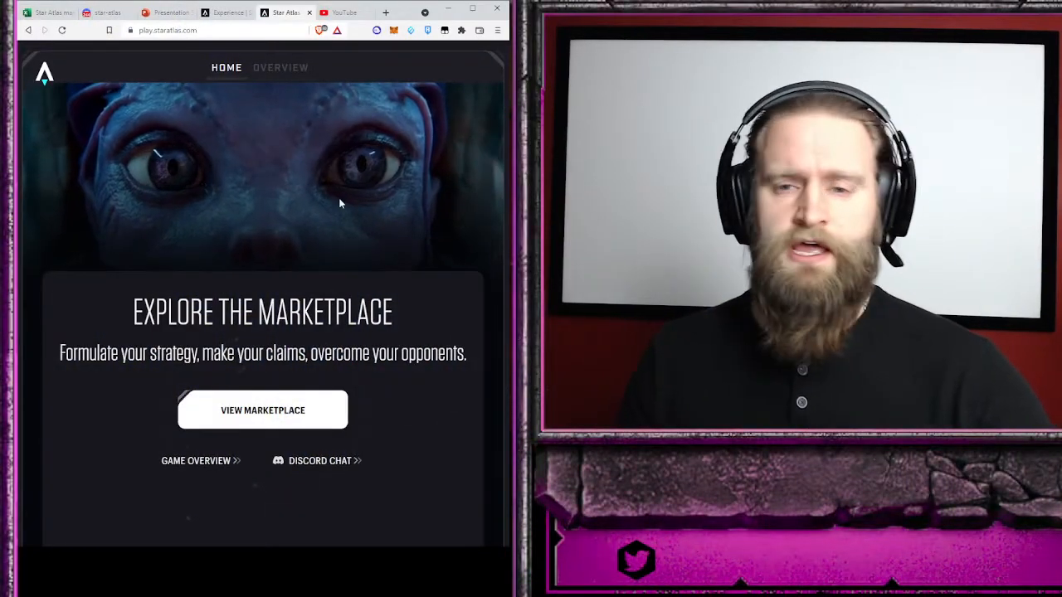
- Bring up the marketplace Ships listing showing Pearce X5, Opal Jet and Pearce X4
click(47, 74)
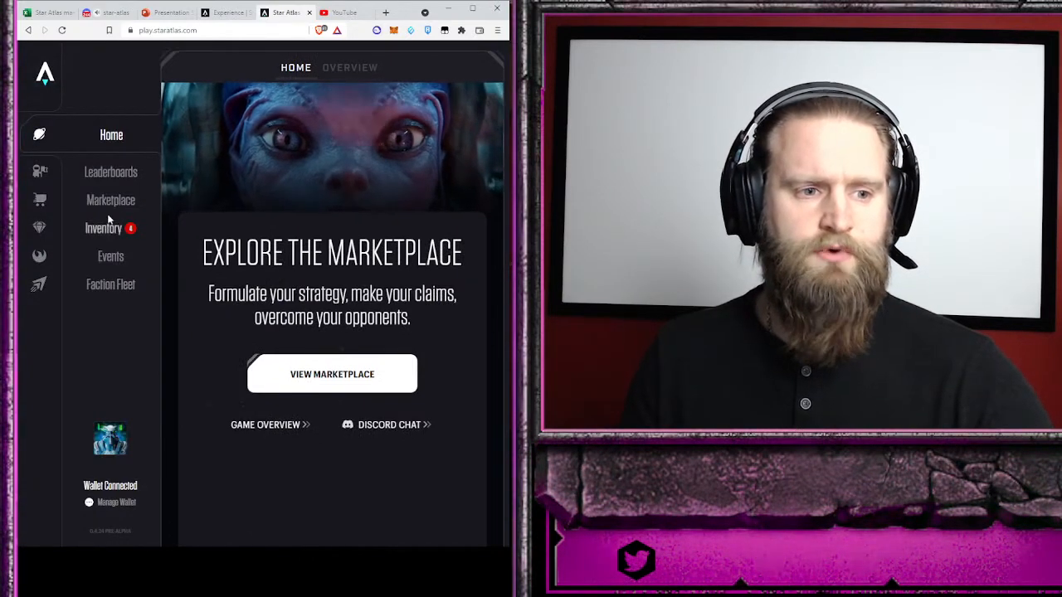
click(110, 199)
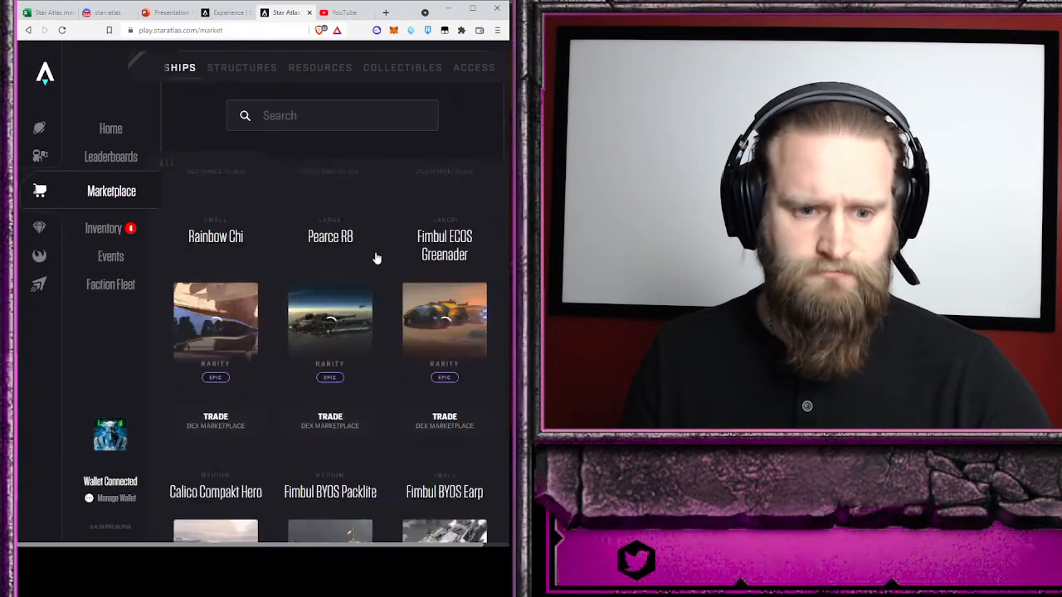
scroll(down, 3)
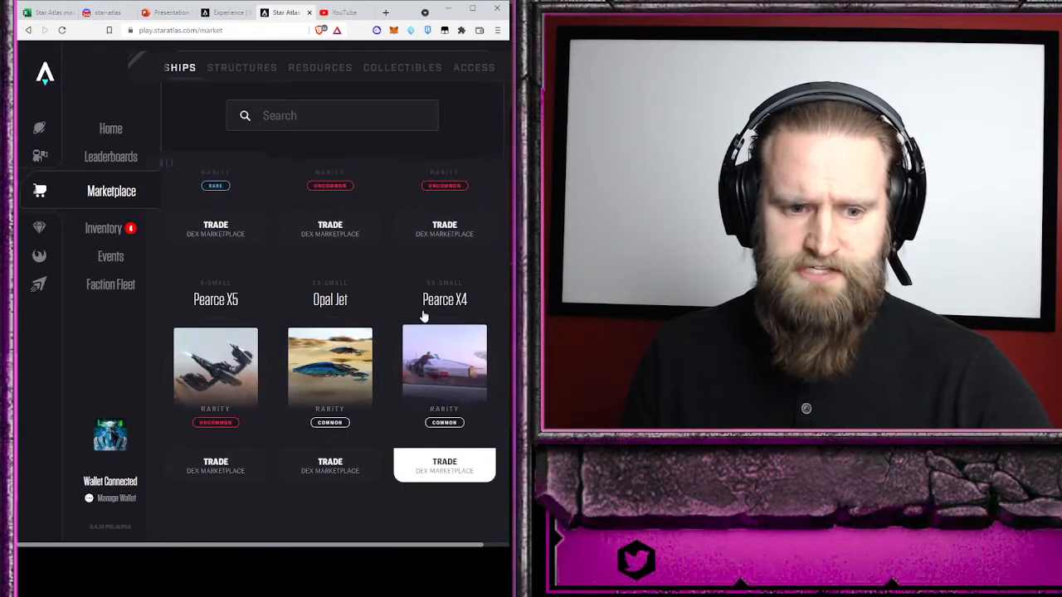
mouse_move(206, 312)
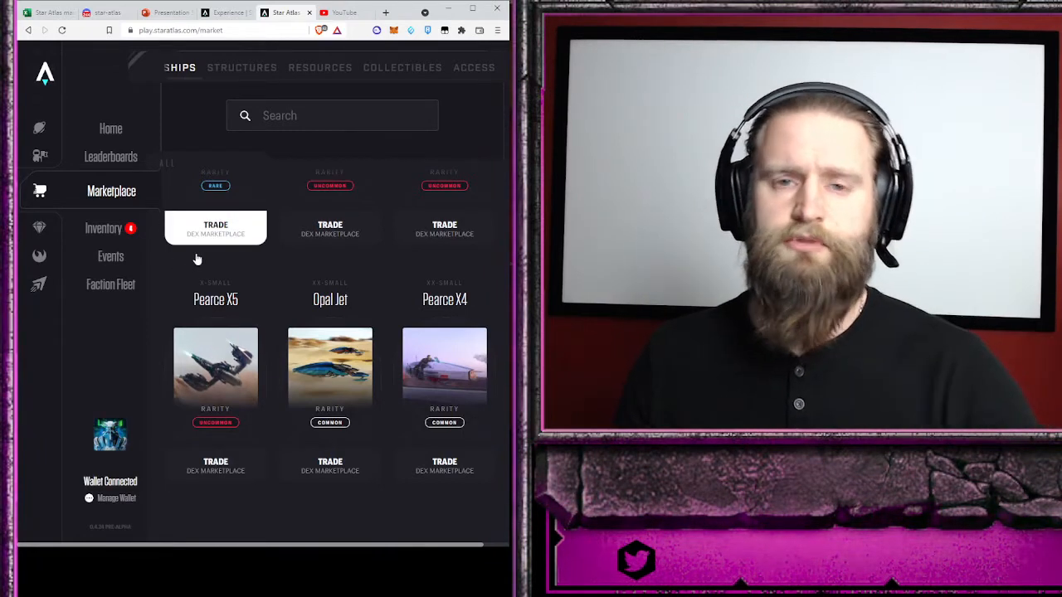
mouse_move(102, 229)
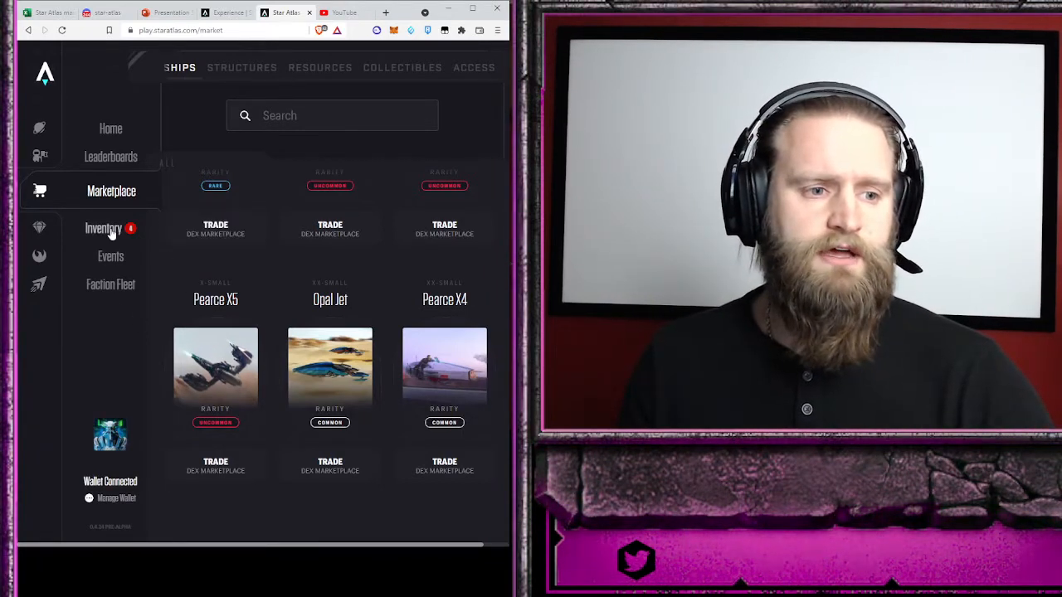
- Claim the OPALJ and PX4 ship tokens from the inventory, retrying OPALJ once refreshed
click(109, 229)
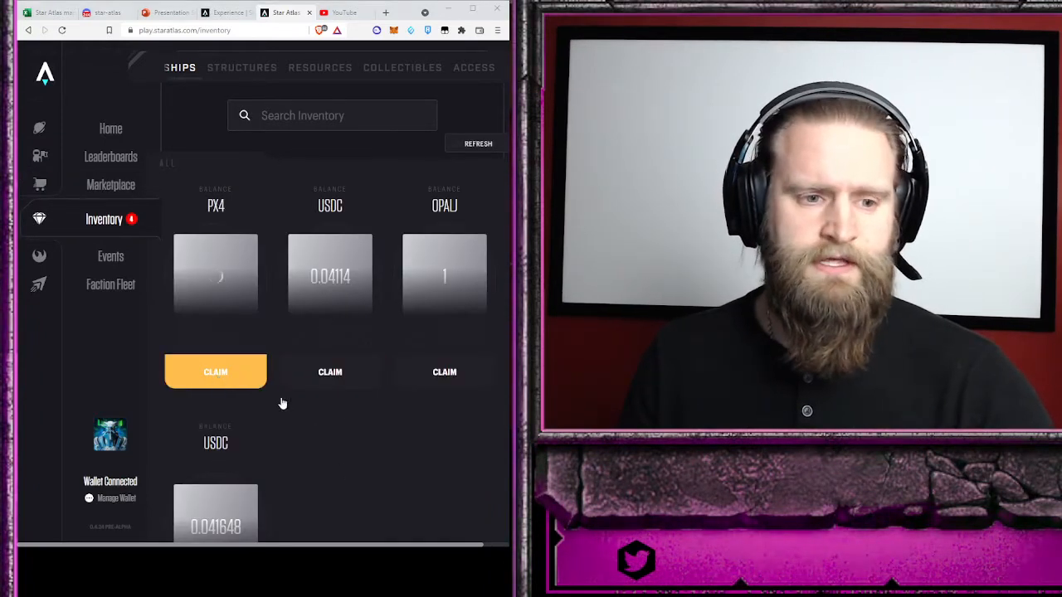
mouse_move(464, 282)
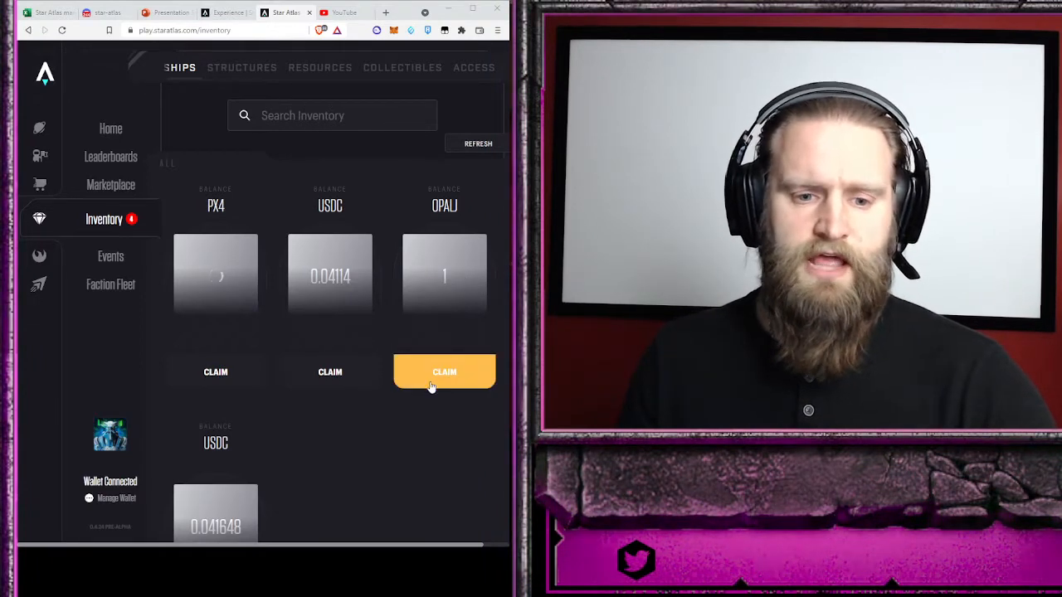
click(445, 371)
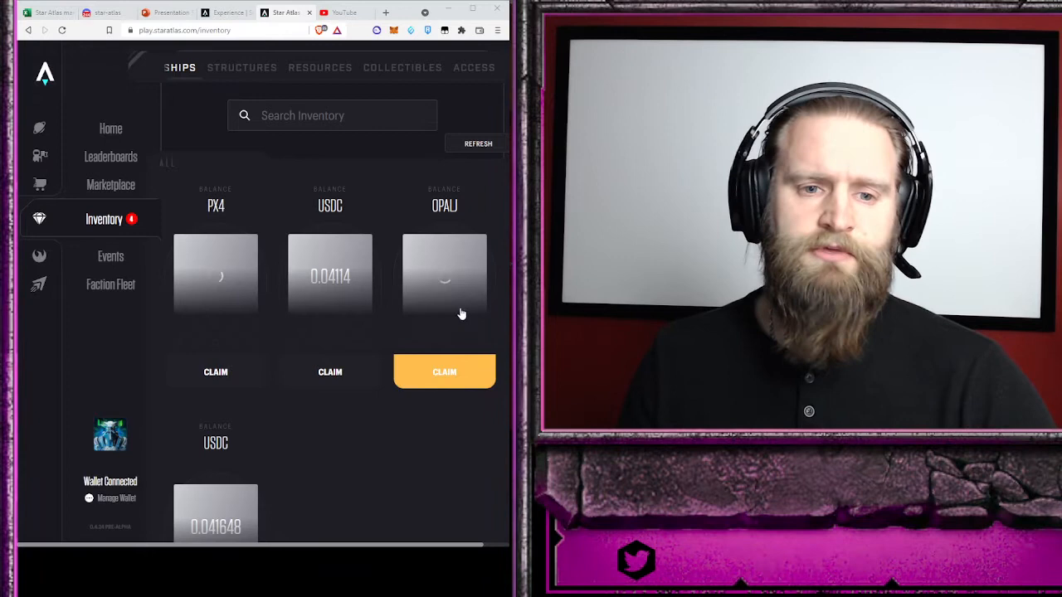
mouse_move(468, 313)
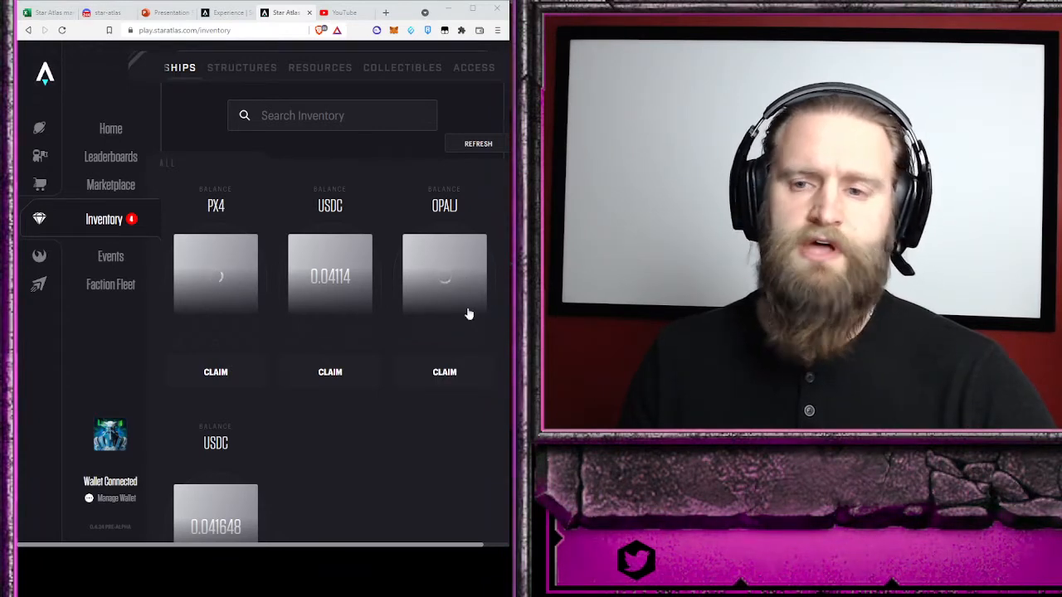
mouse_move(146, 405)
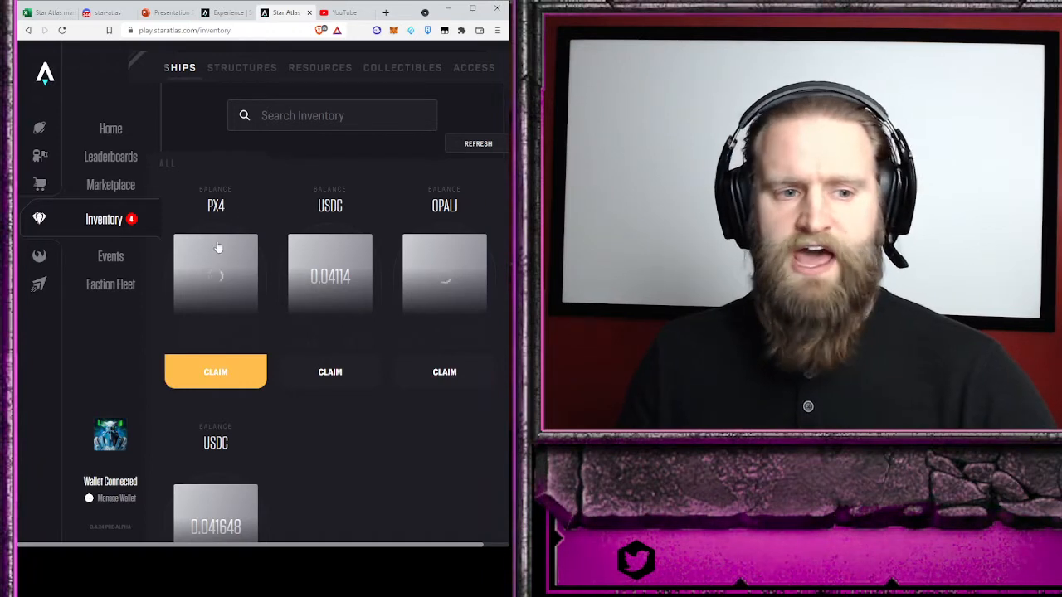
mouse_move(222, 269)
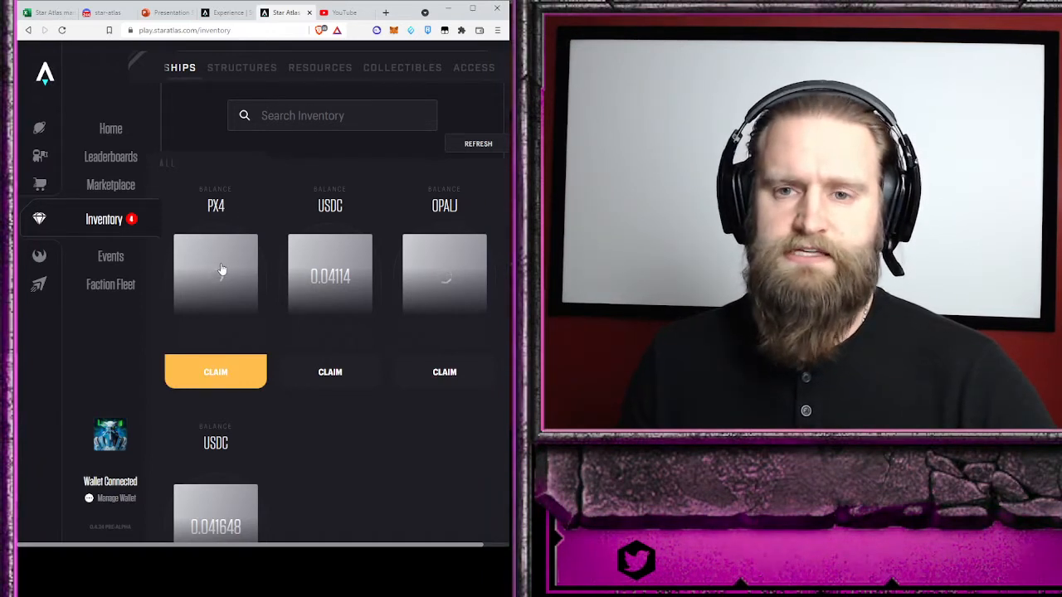
mouse_move(230, 277)
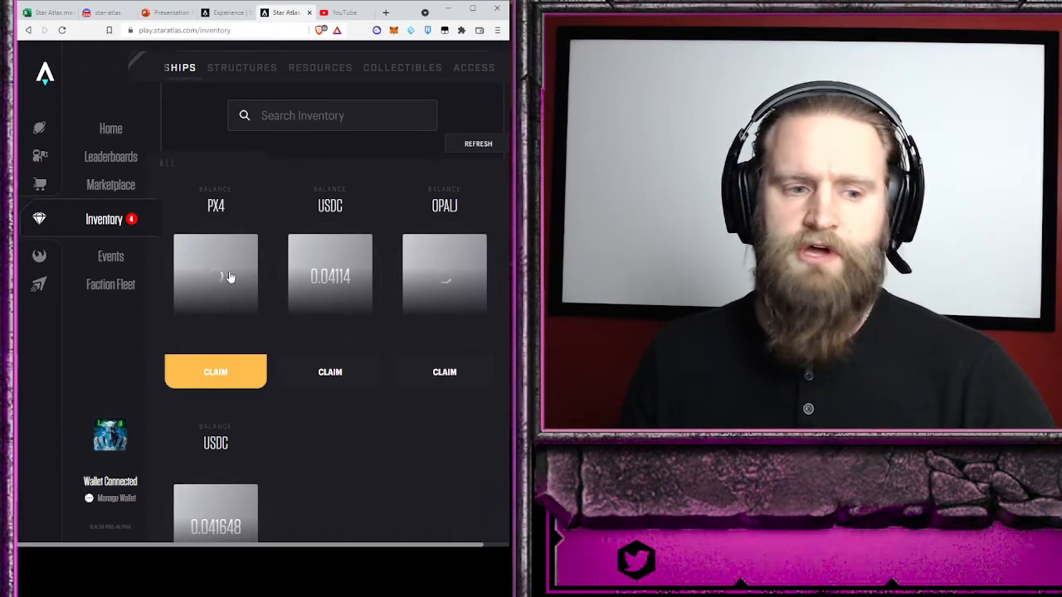
click(216, 372)
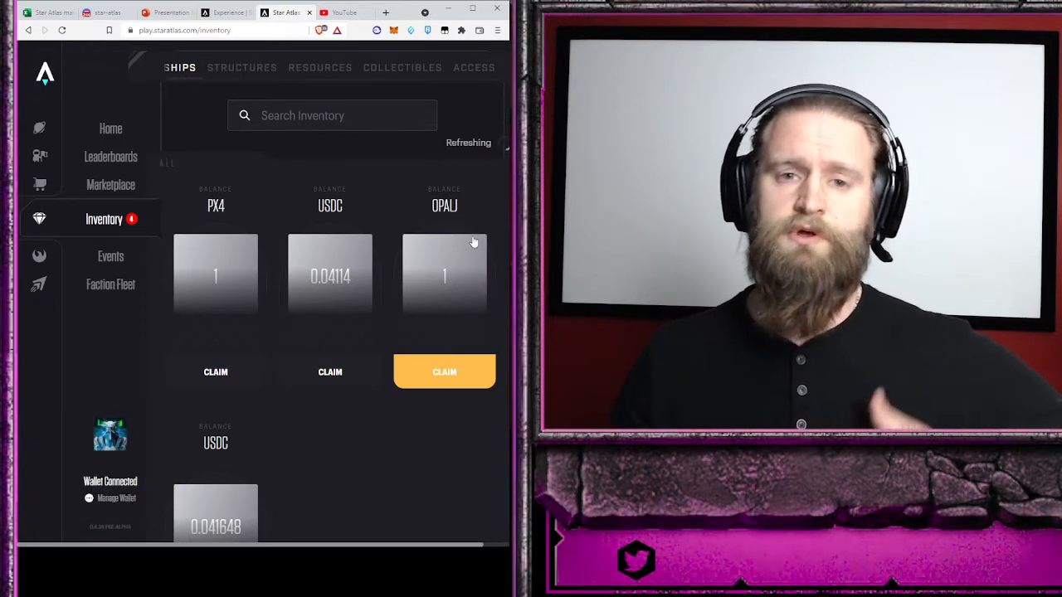
click(445, 372)
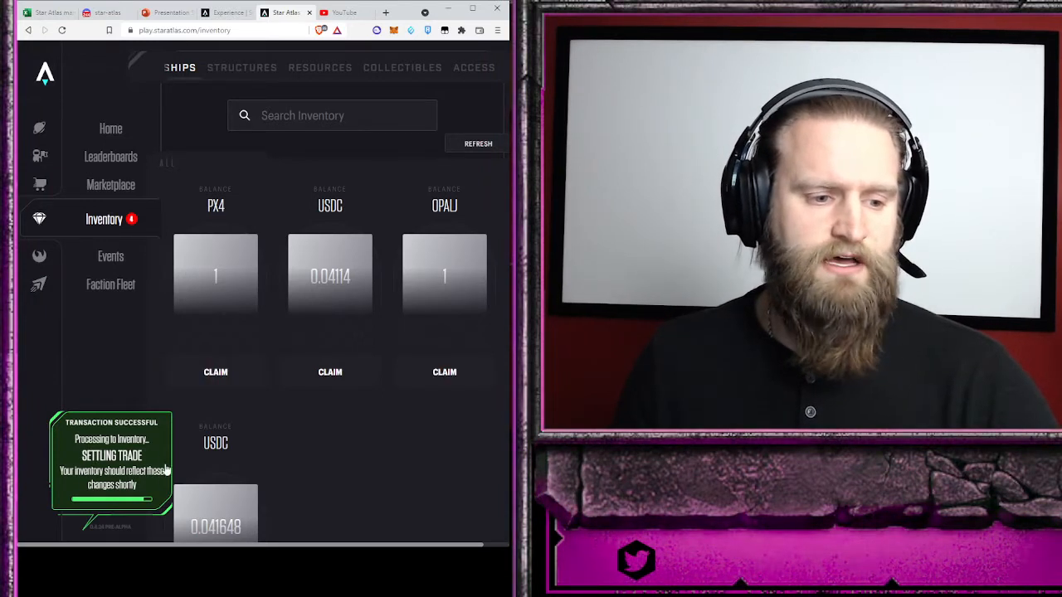
mouse_move(94, 332)
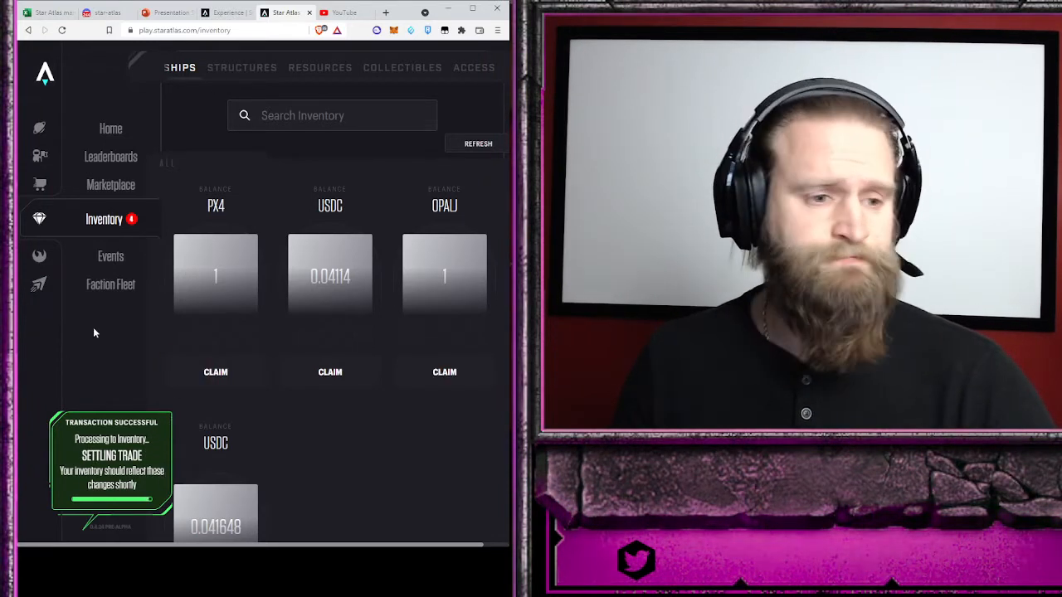
- Navigate to Faction Fleet's Ship Enlistment list and locate the Pearce X4 card
click(110, 284)
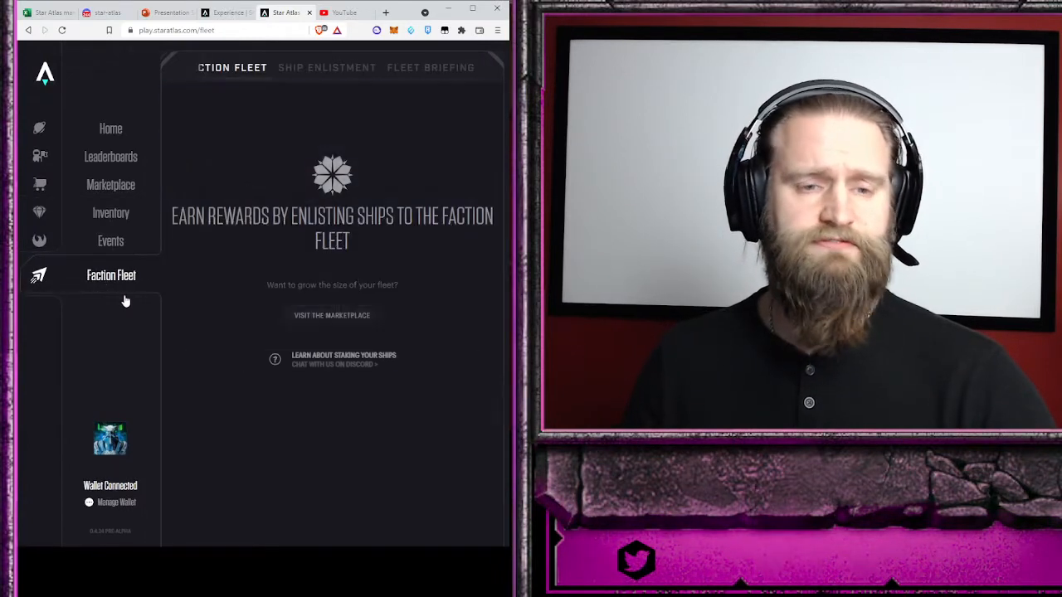
click(327, 67)
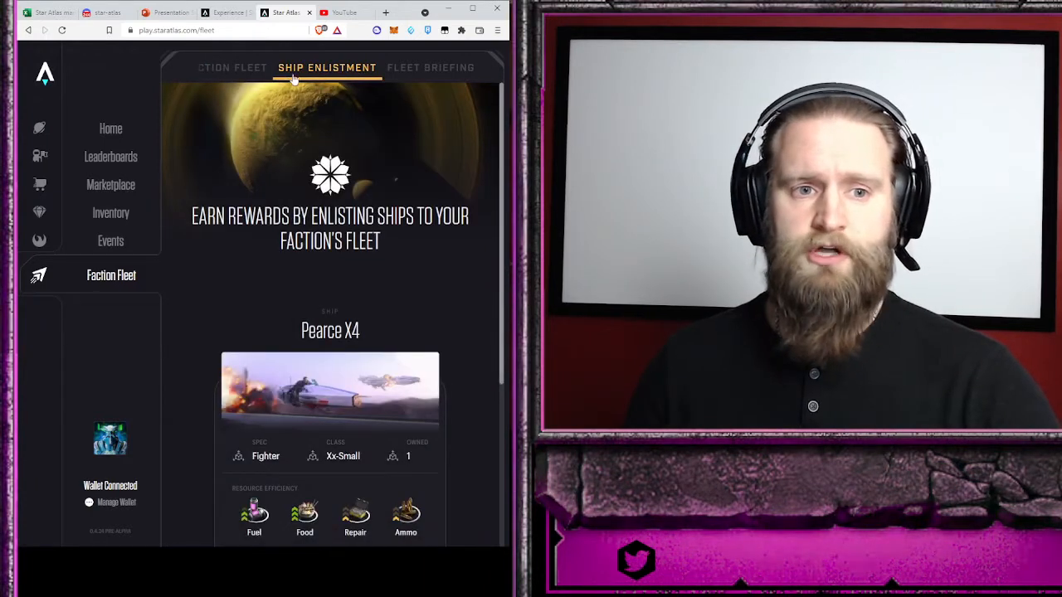
scroll(down, 3)
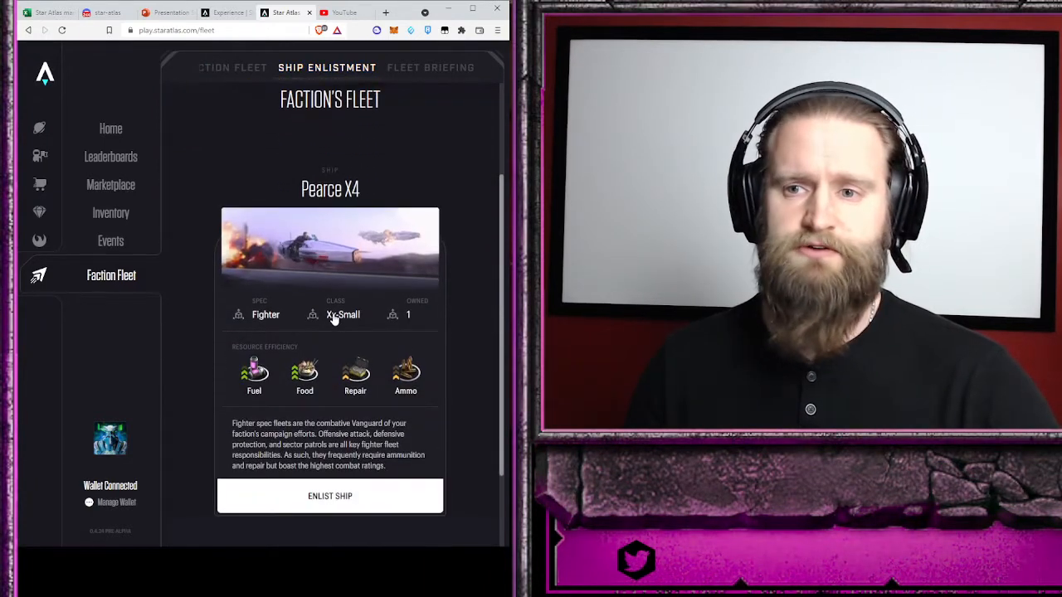
scroll(down, 3)
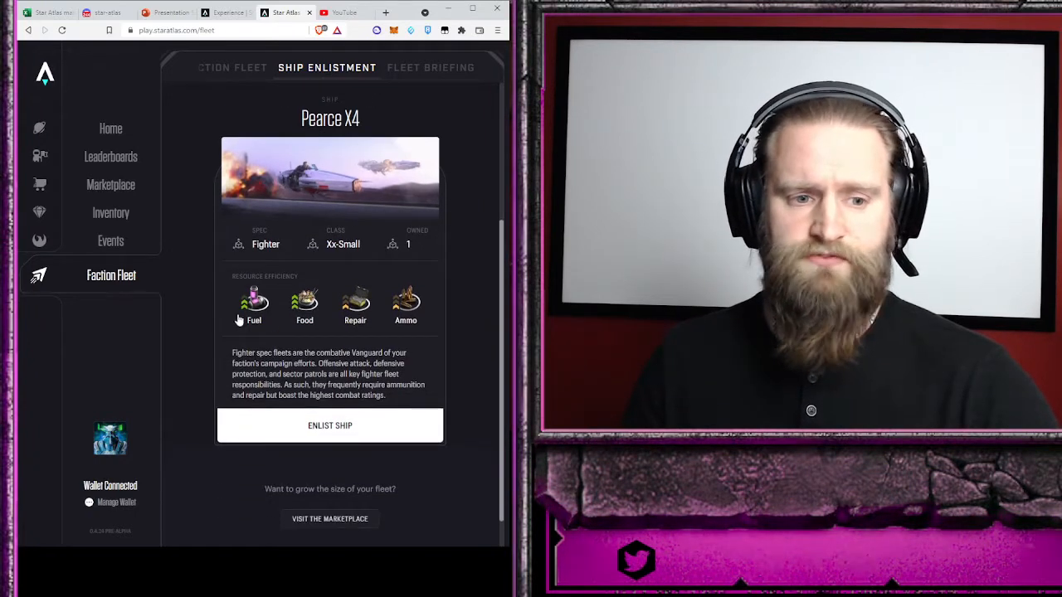
mouse_move(412, 323)
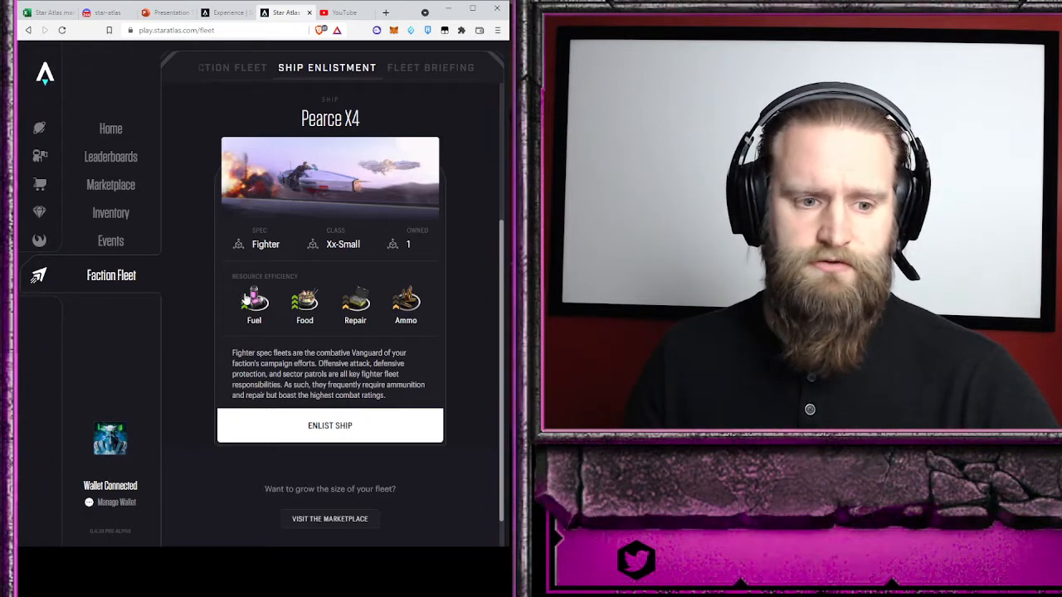
mouse_move(375, 308)
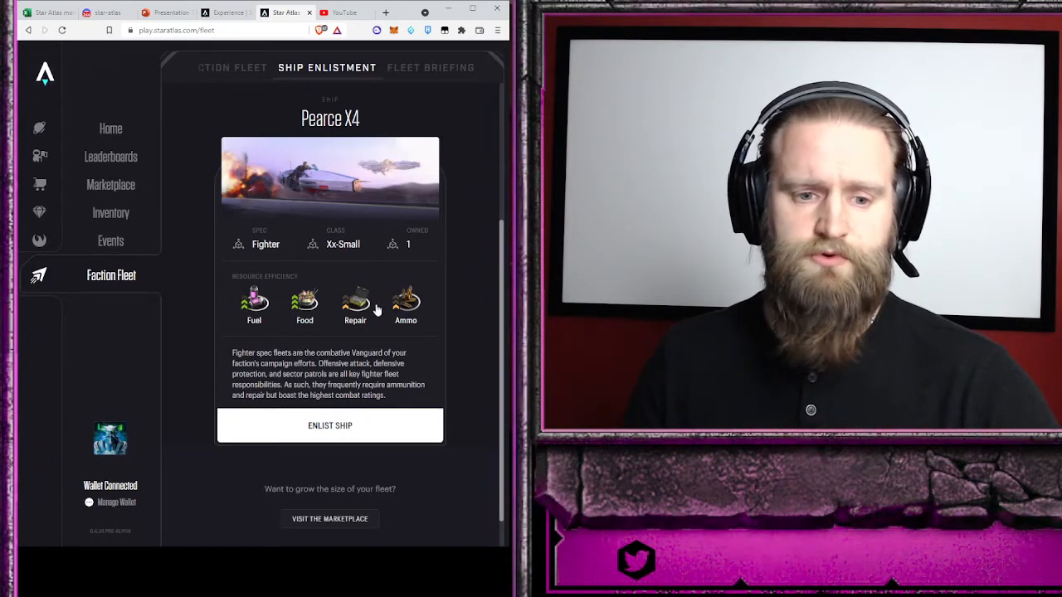
mouse_move(335, 443)
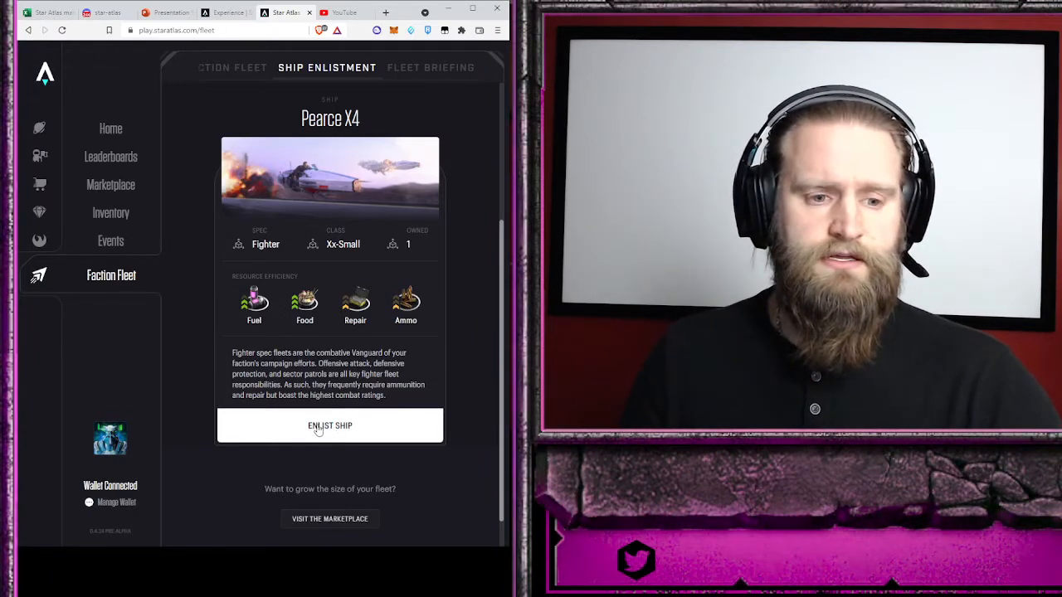
- Start enlisting the Pearce X4 and review its empty resource requirements
click(328, 424)
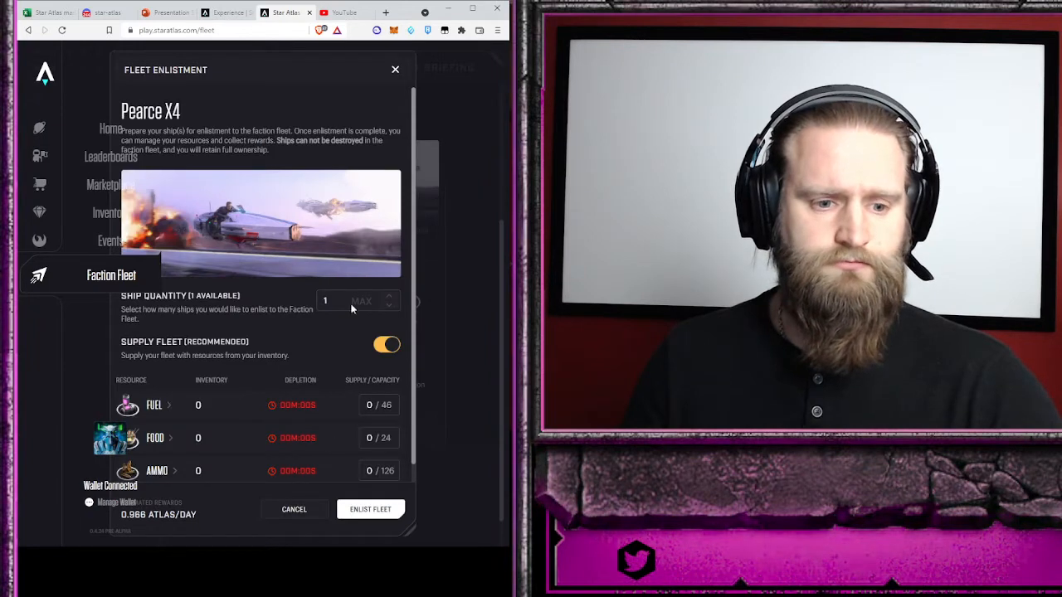
scroll(up, 3)
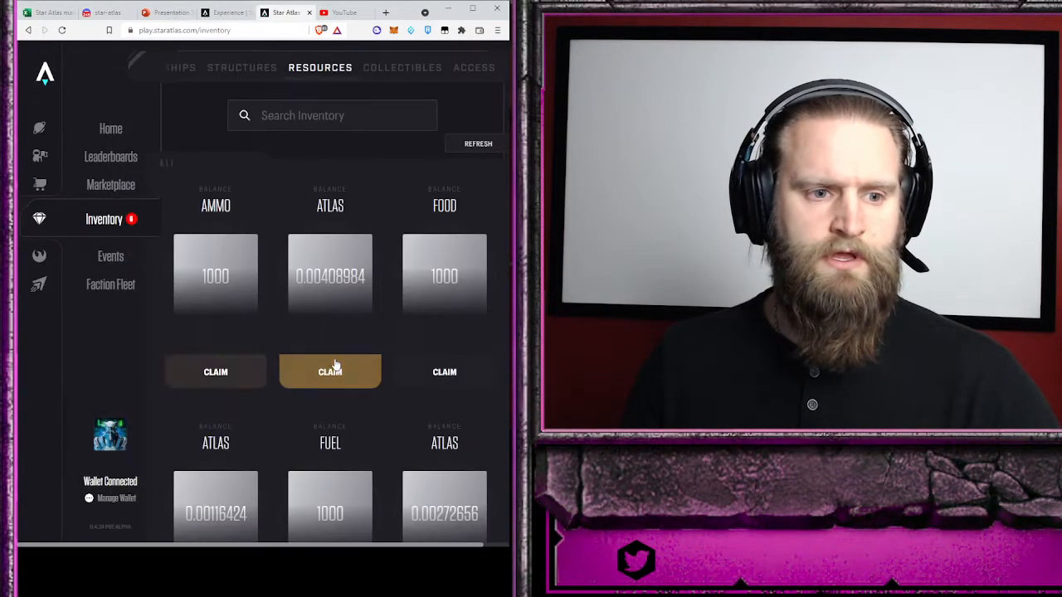
- Claim the Ammo, Food and Fuel resource tokens into the inventory
click(478, 143)
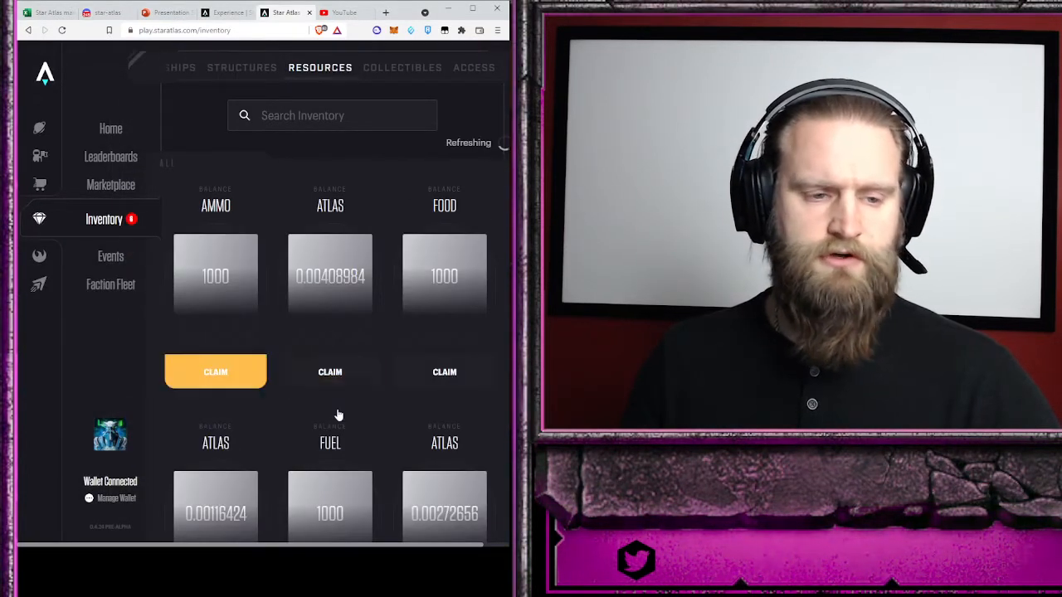
mouse_move(357, 279)
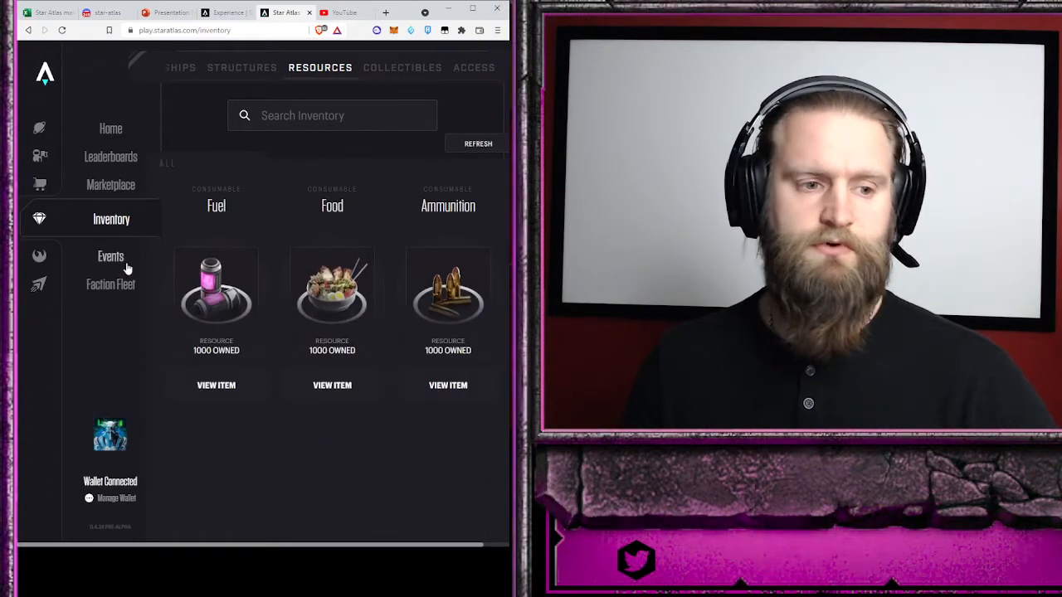
- Return to Faction Fleet to resume enlisting the Pearce X4 with resupply
click(109, 284)
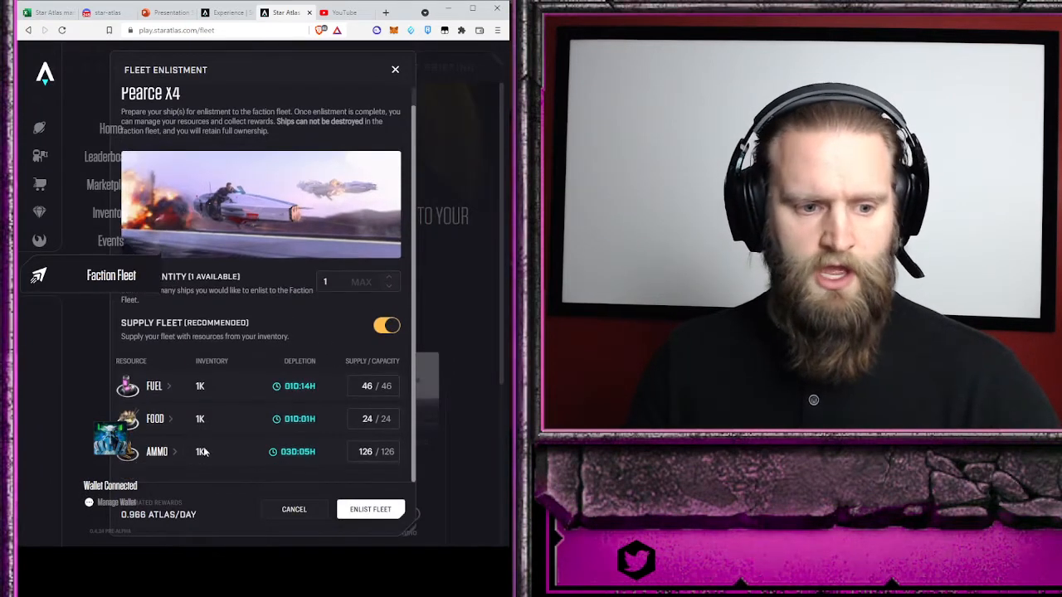
mouse_move(176, 395)
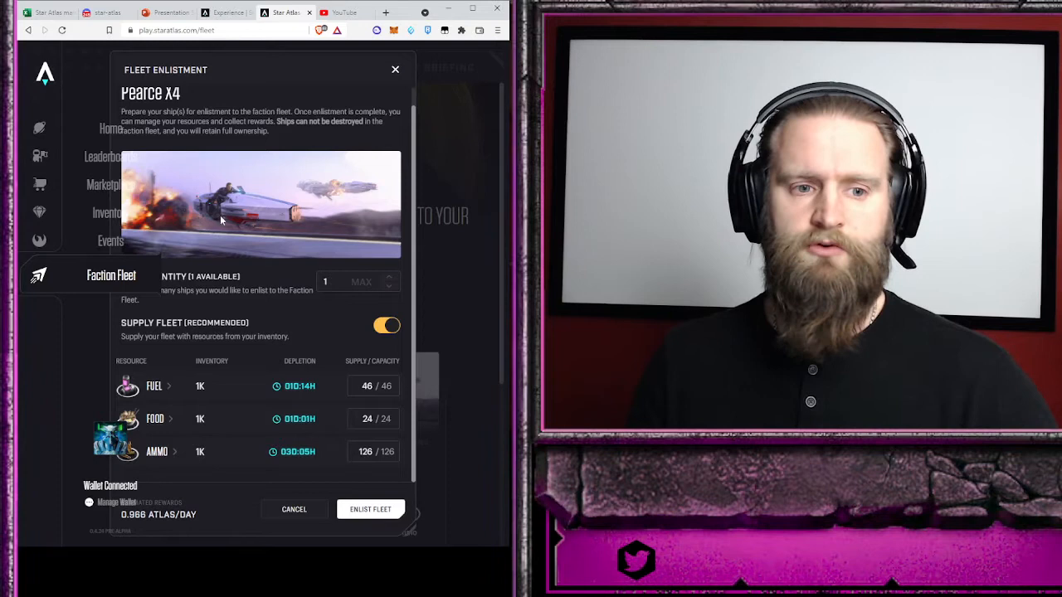
mouse_move(223, 193)
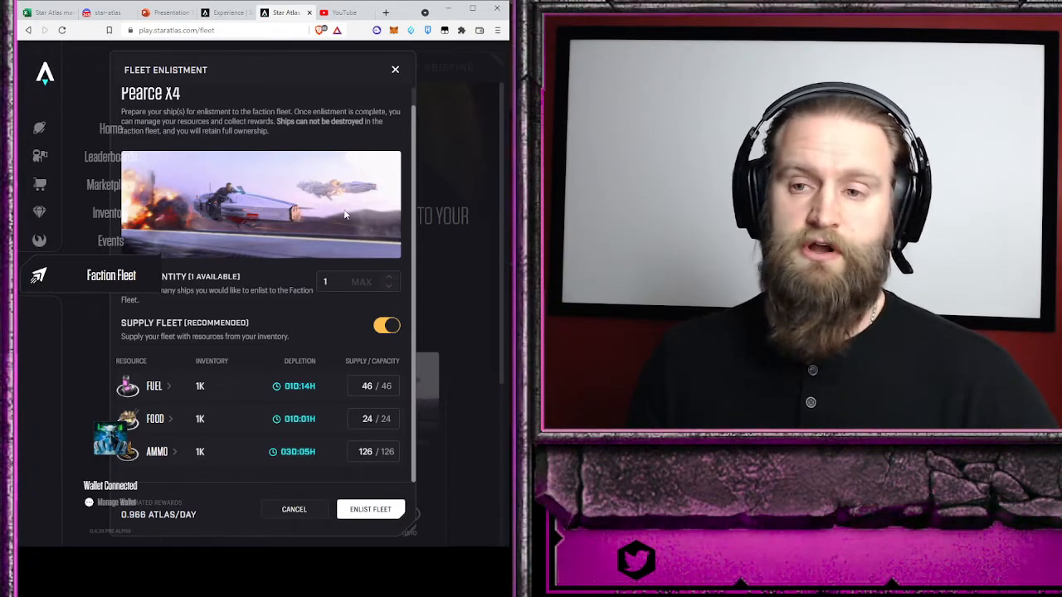
mouse_move(302, 471)
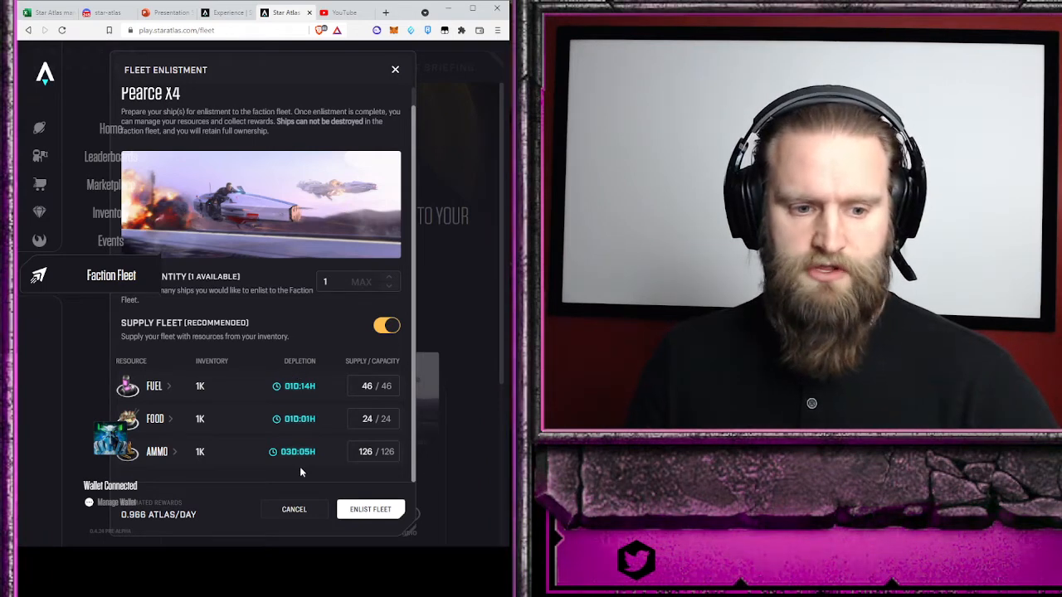
mouse_move(370, 510)
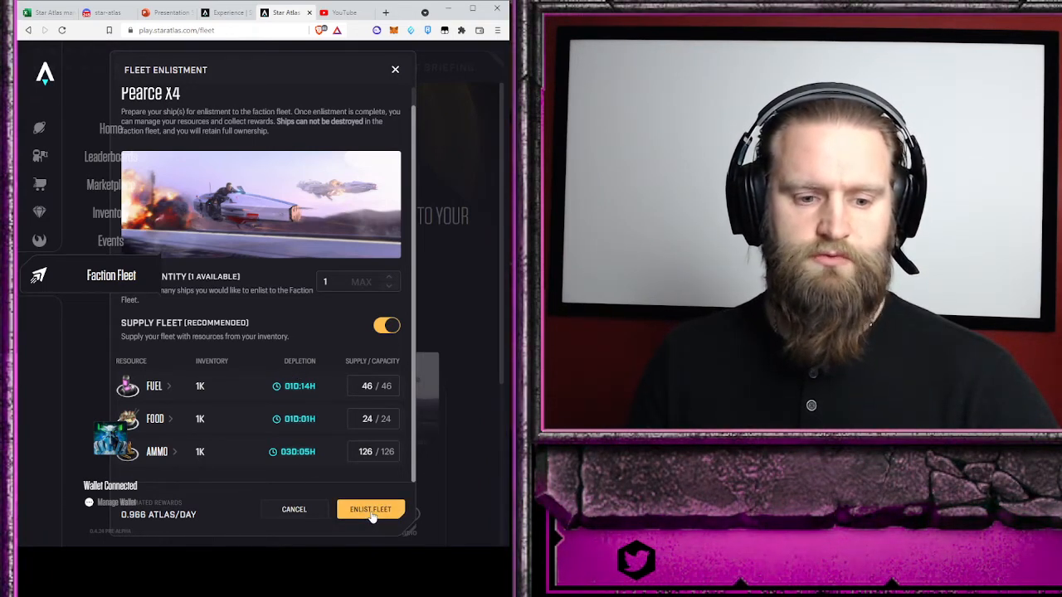
- Enlist the Pearce X4 fleet and dismiss the notice once formation finishes
click(370, 508)
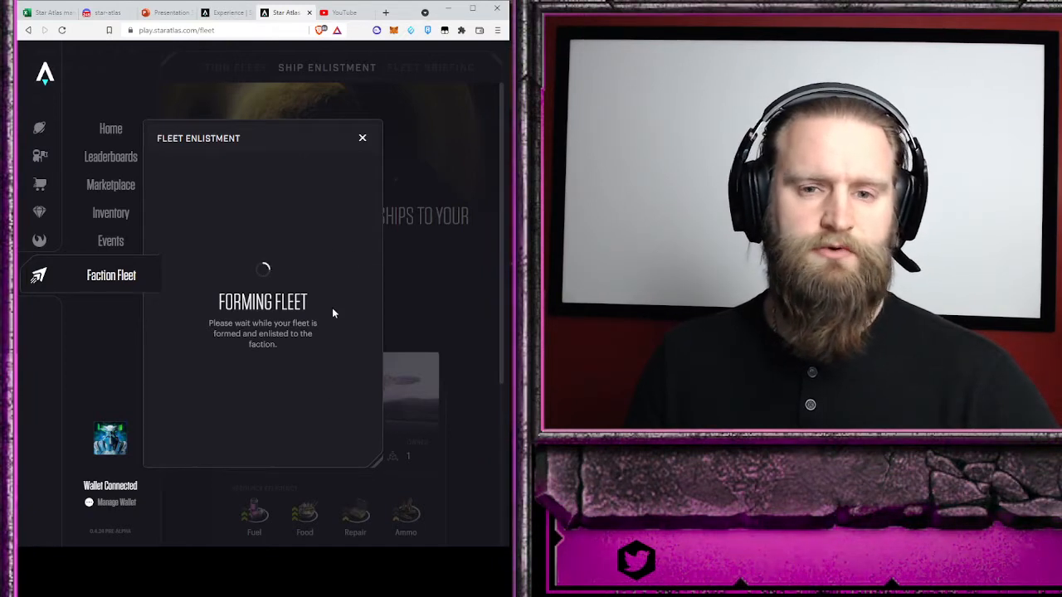
mouse_move(411, 320)
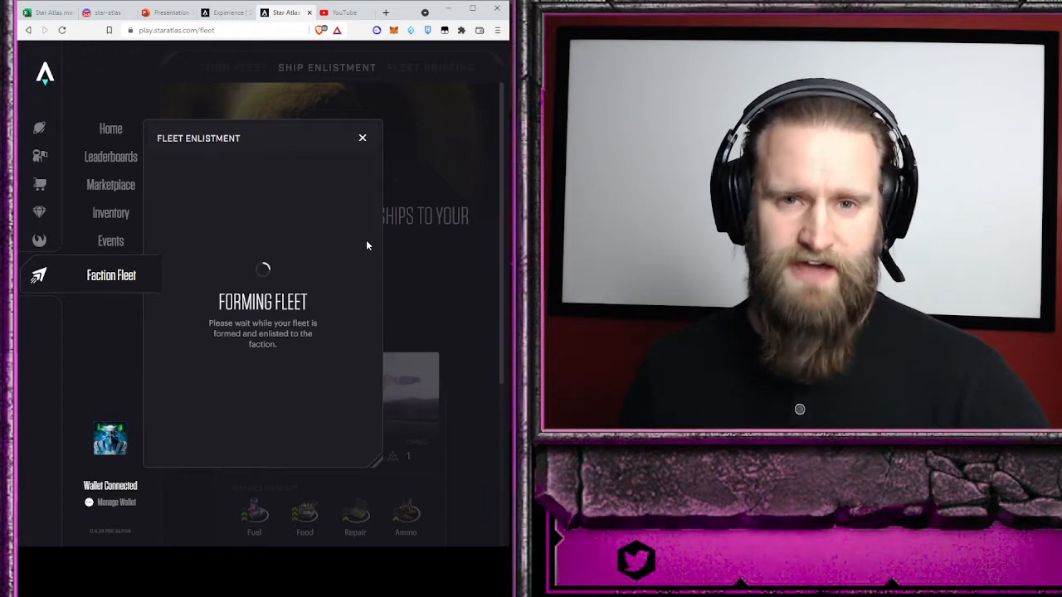
mouse_move(352, 312)
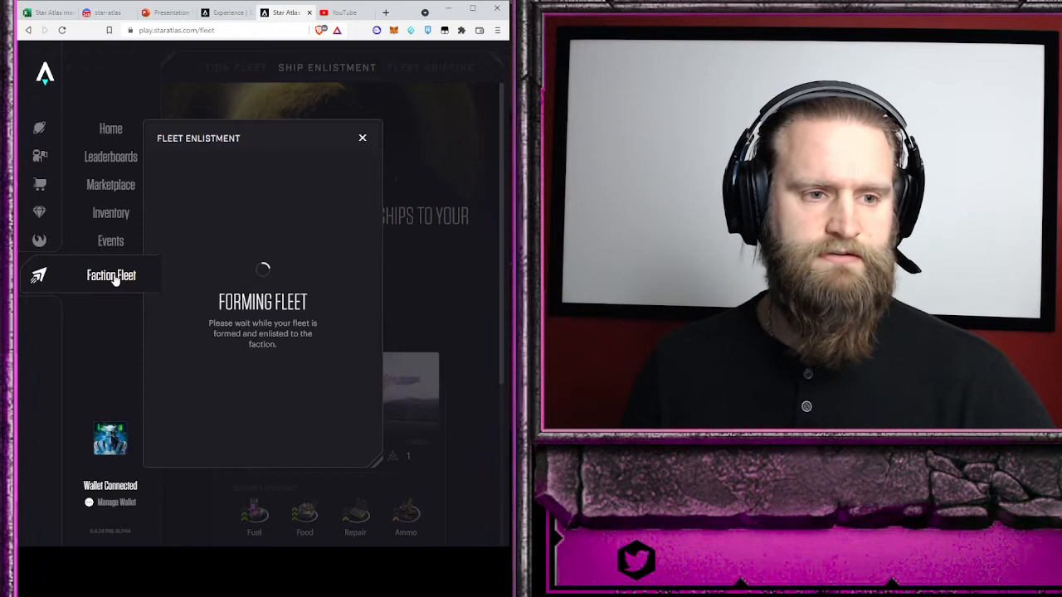
mouse_move(307, 176)
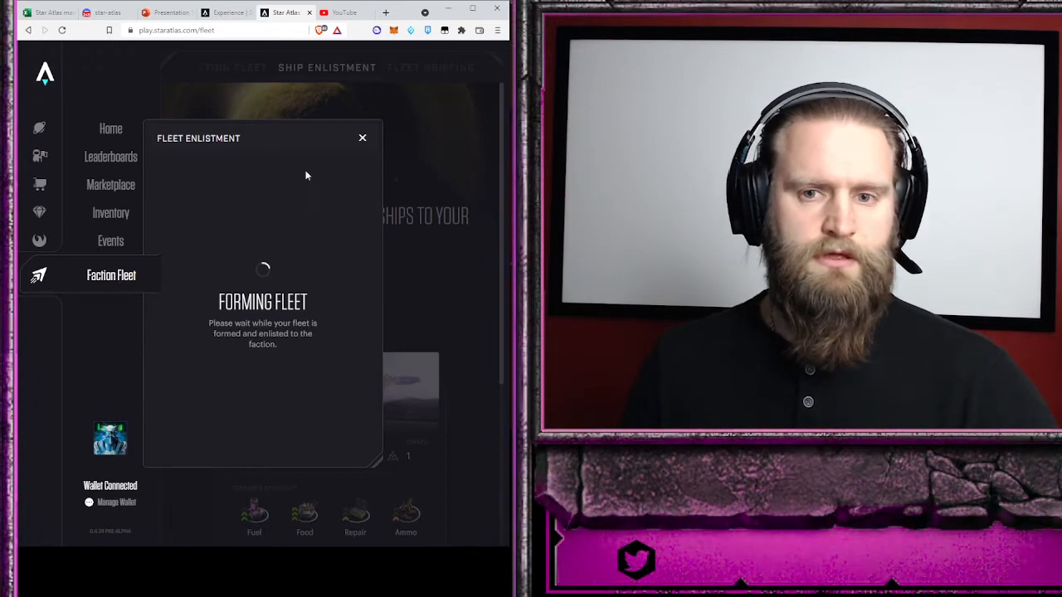
click(362, 137)
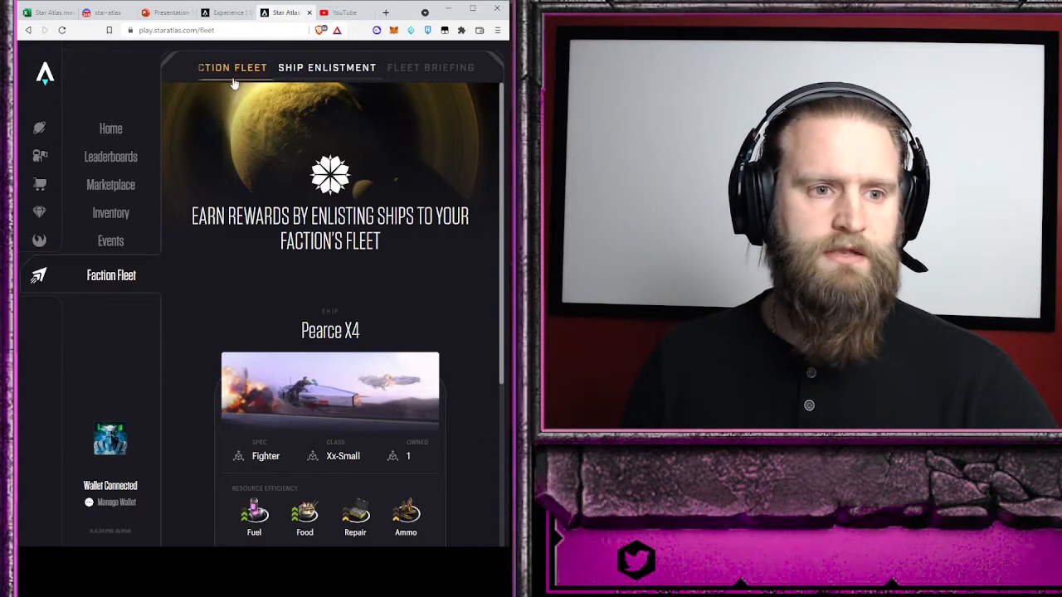
- List the enlisted faction fleets and scroll to the Opal Jet fleet with 20 ships
click(233, 66)
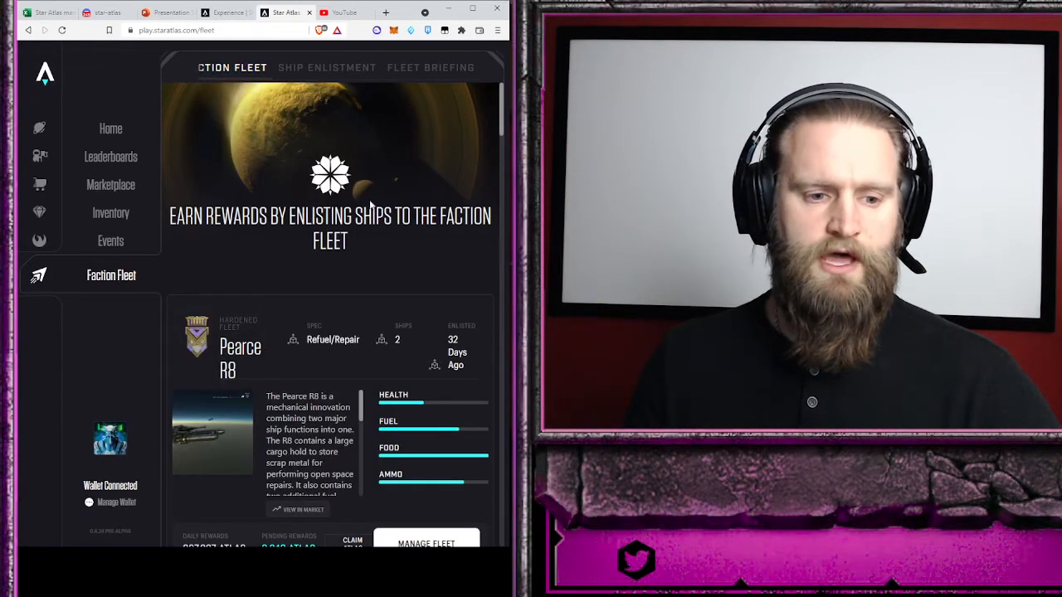
scroll(down, 3)
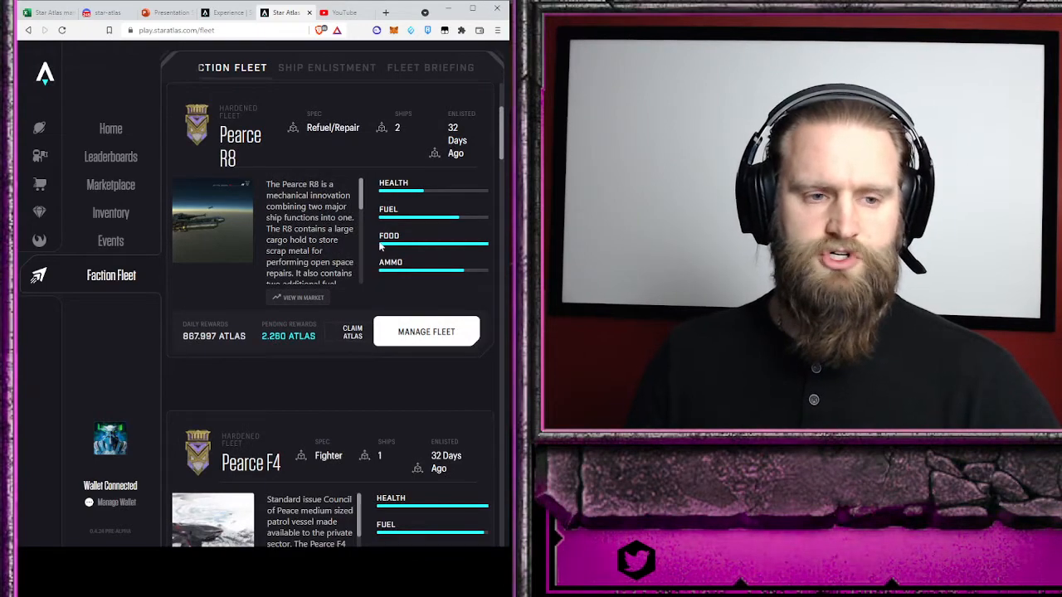
scroll(down, 3)
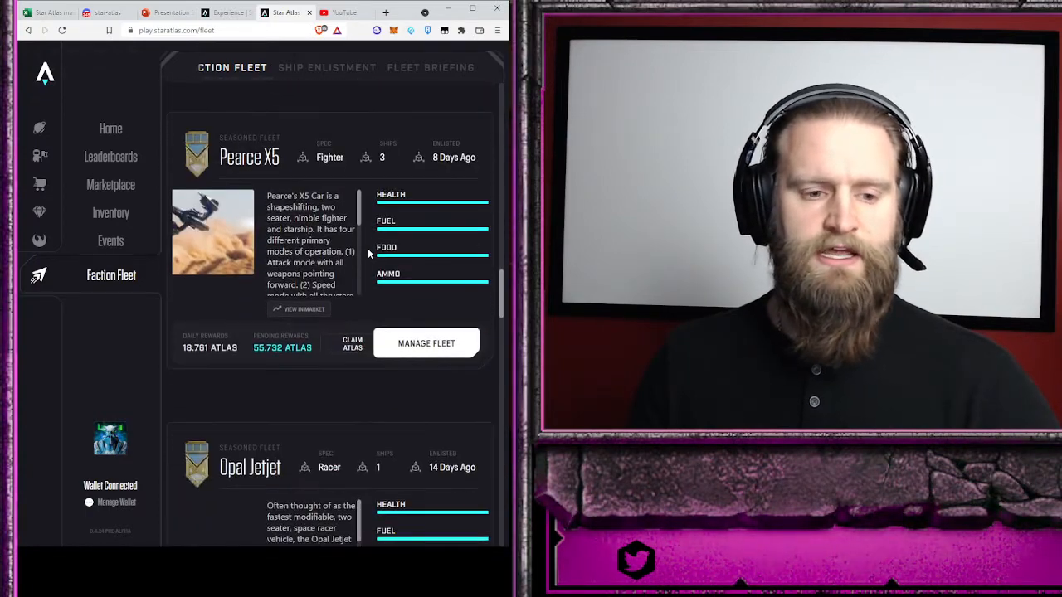
scroll(down, 3)
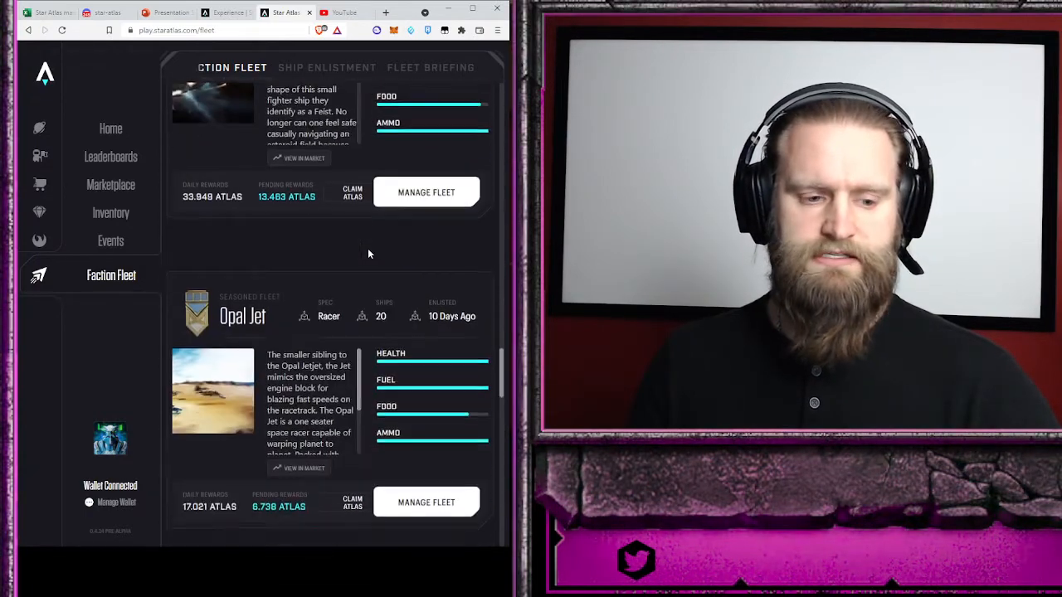
scroll(down, 3)
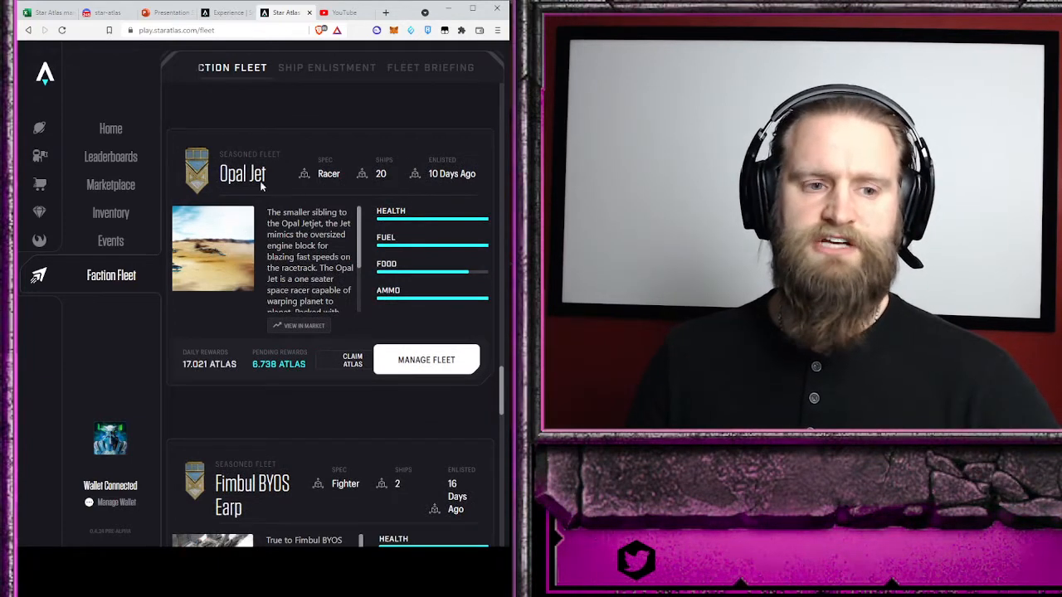
mouse_move(335, 336)
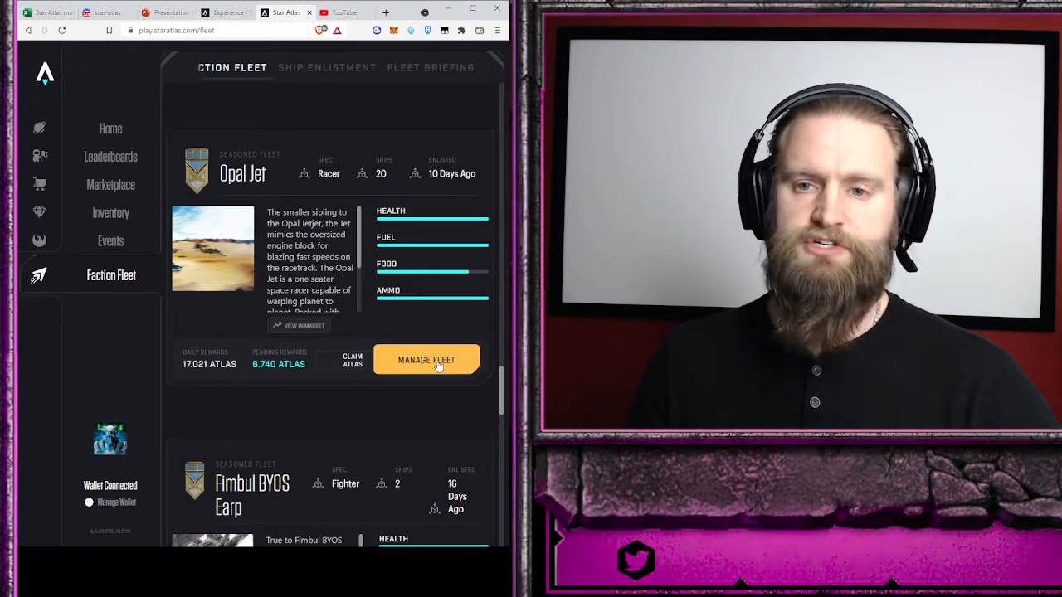
- Manage the Opal Jet fleet's ships and set the quantity to the maximum of 1
click(425, 360)
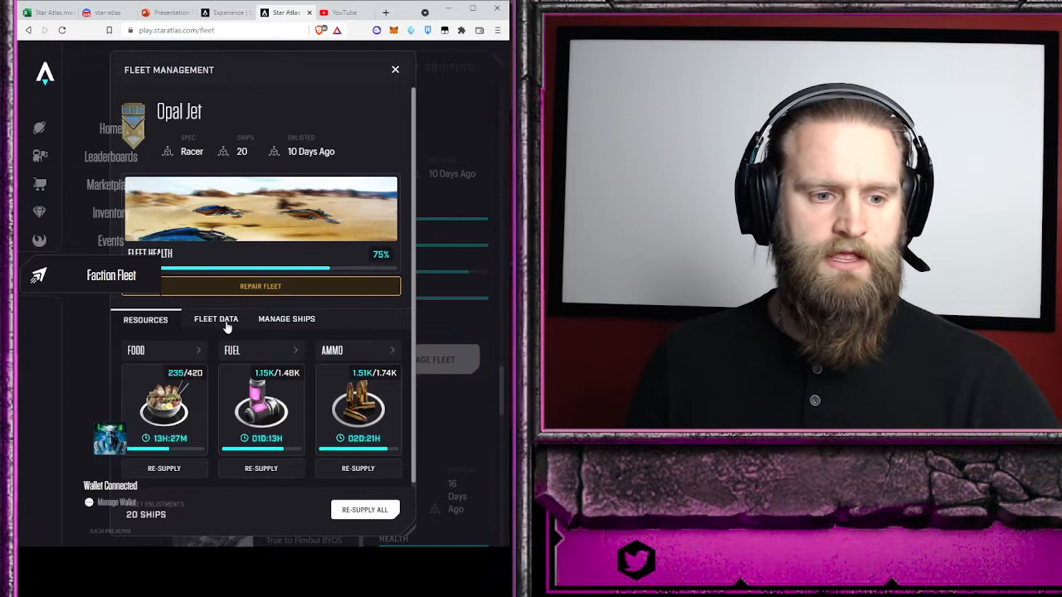
mouse_move(299, 332)
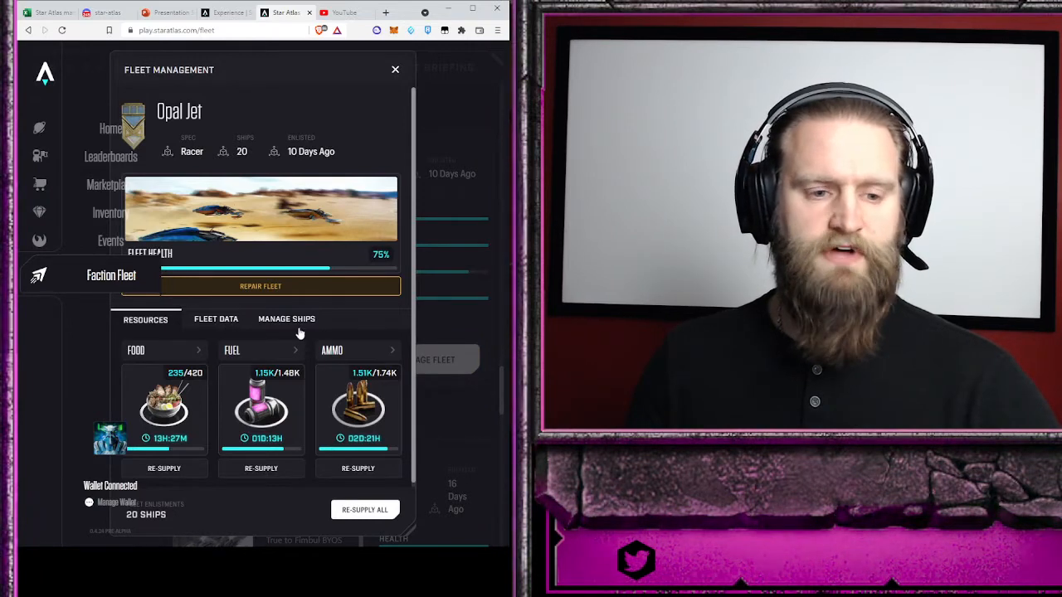
click(285, 318)
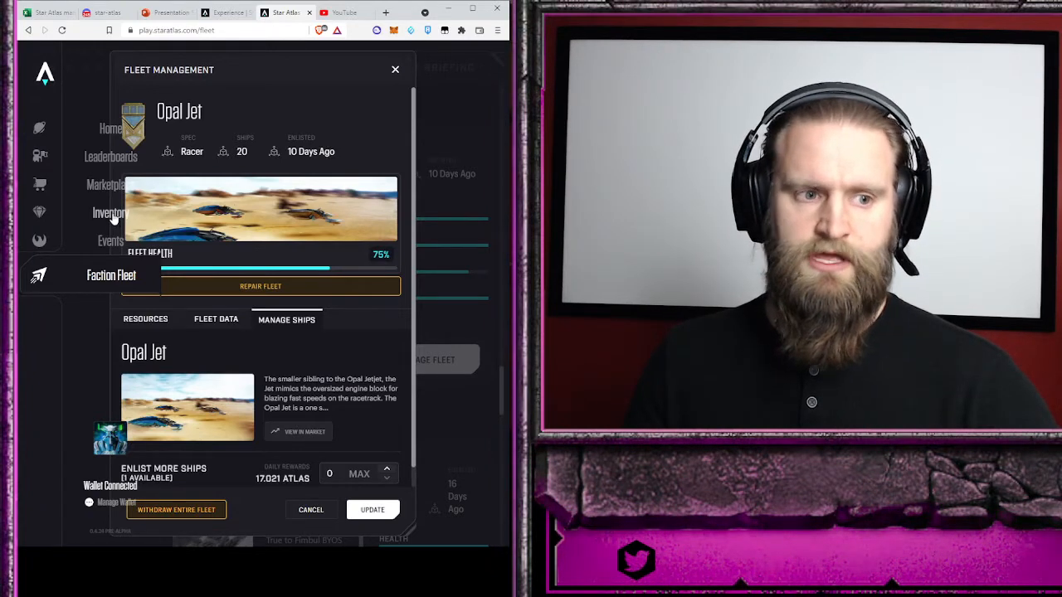
mouse_move(141, 484)
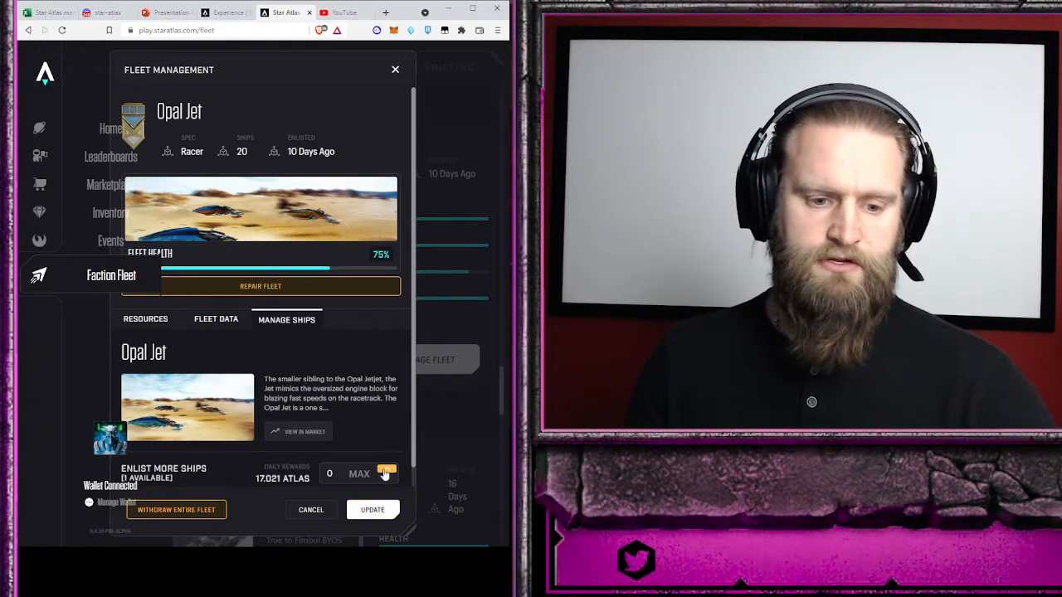
click(386, 471)
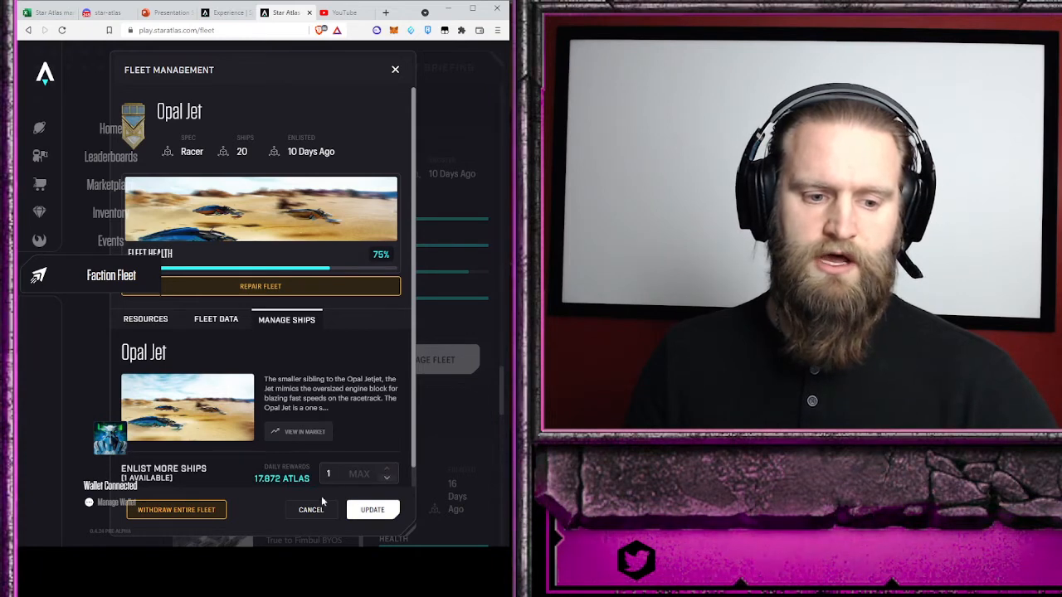
mouse_move(369, 537)
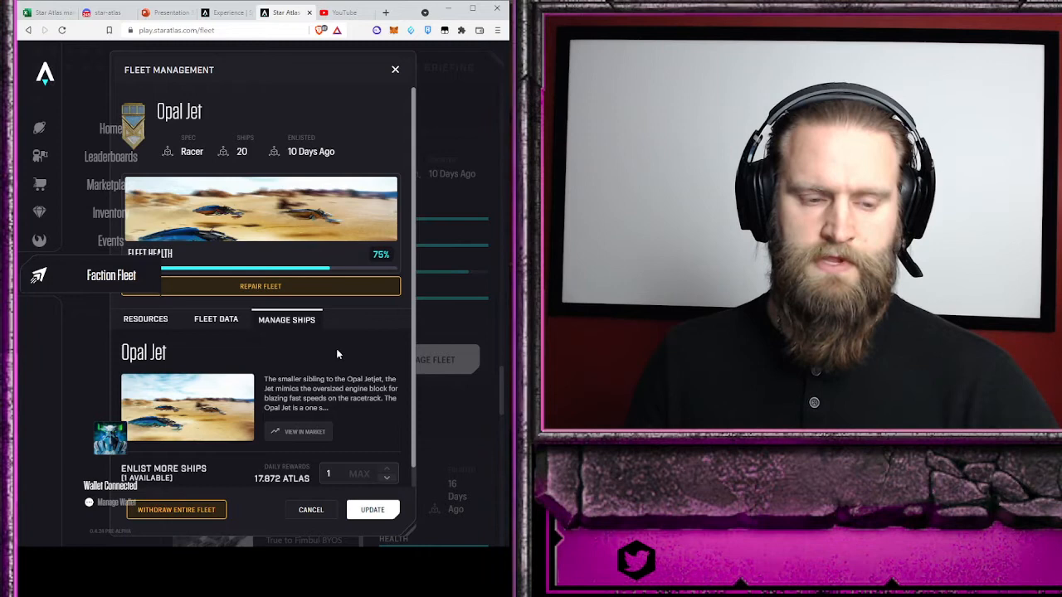
mouse_move(46, 359)
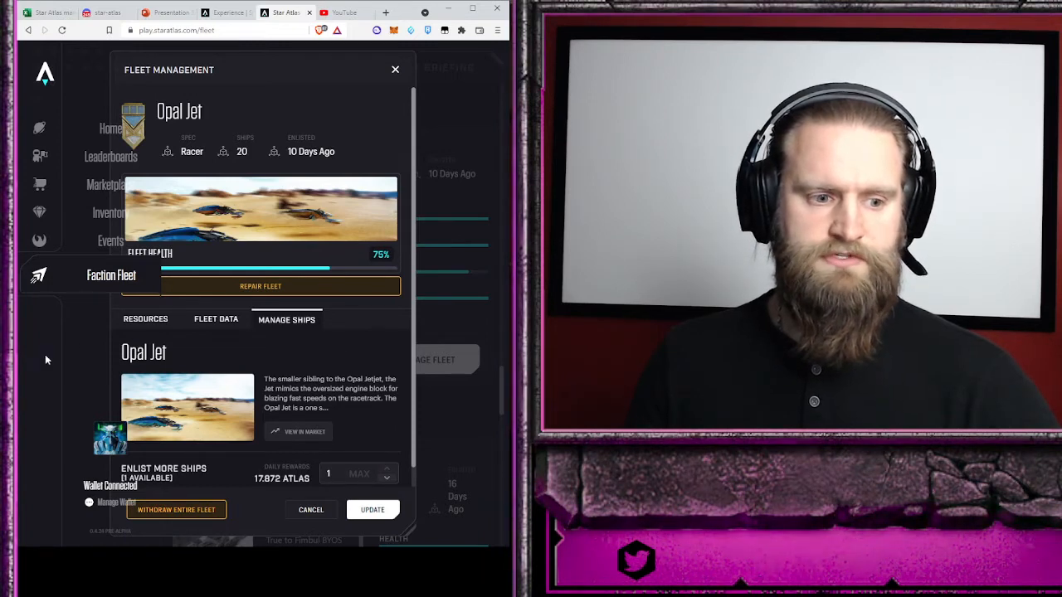
mouse_move(230, 491)
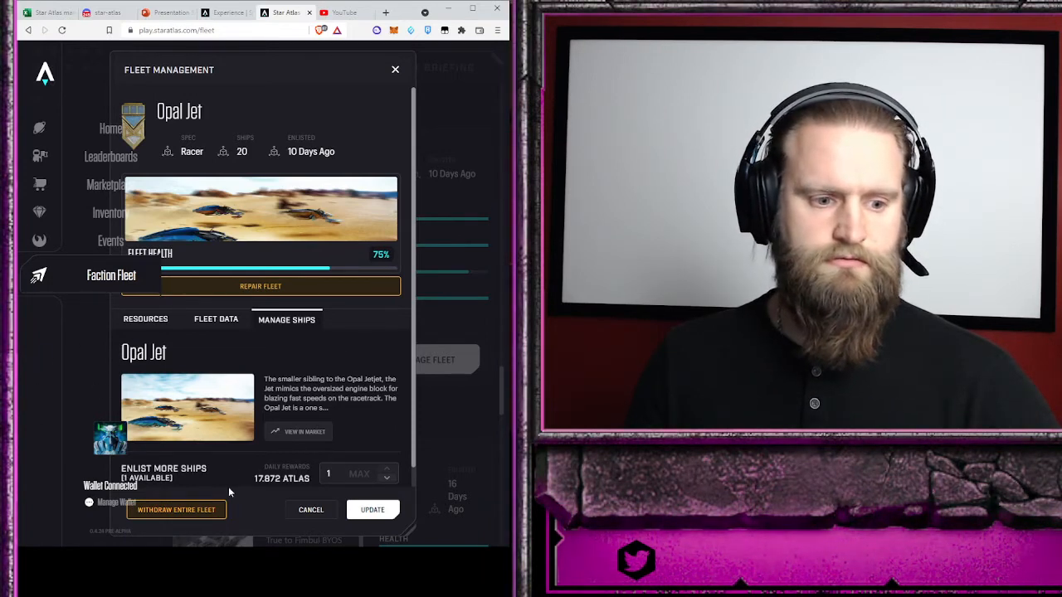
mouse_move(378, 307)
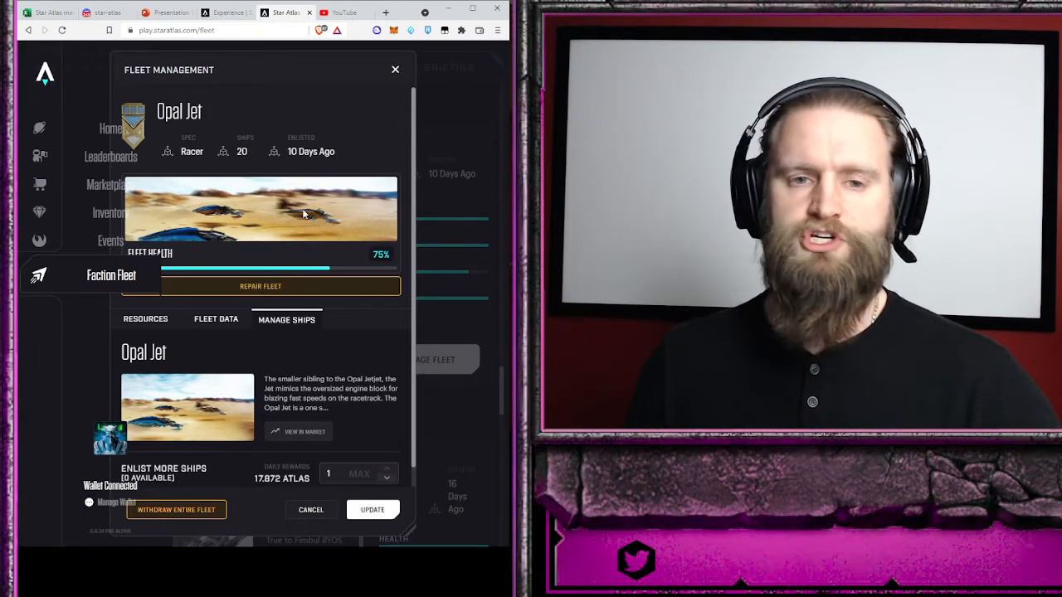
- Update the Opal Jet fleet so it holds 21 ships earning 17,872 ATLAS daily
click(395, 70)
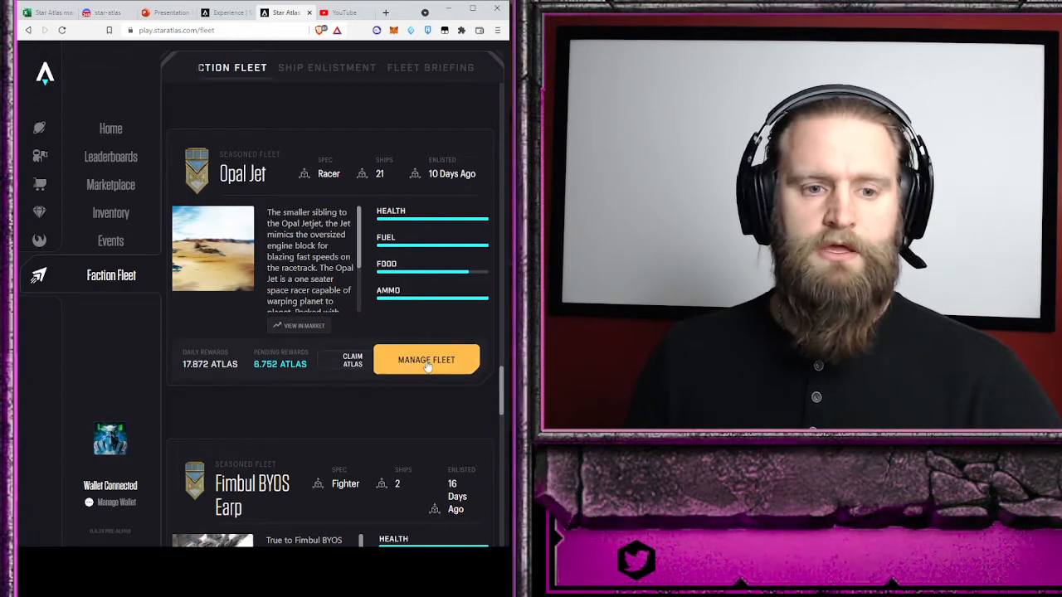
- Review Opal Jet's Manage Ships list, confirming 21 ships with none remaining to enlist
click(425, 360)
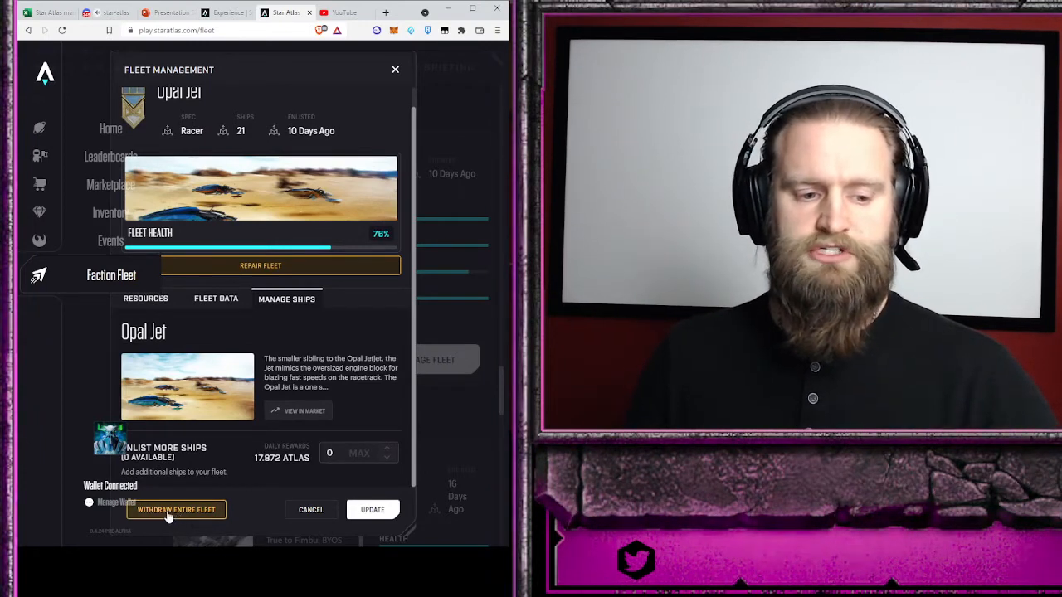
mouse_move(203, 517)
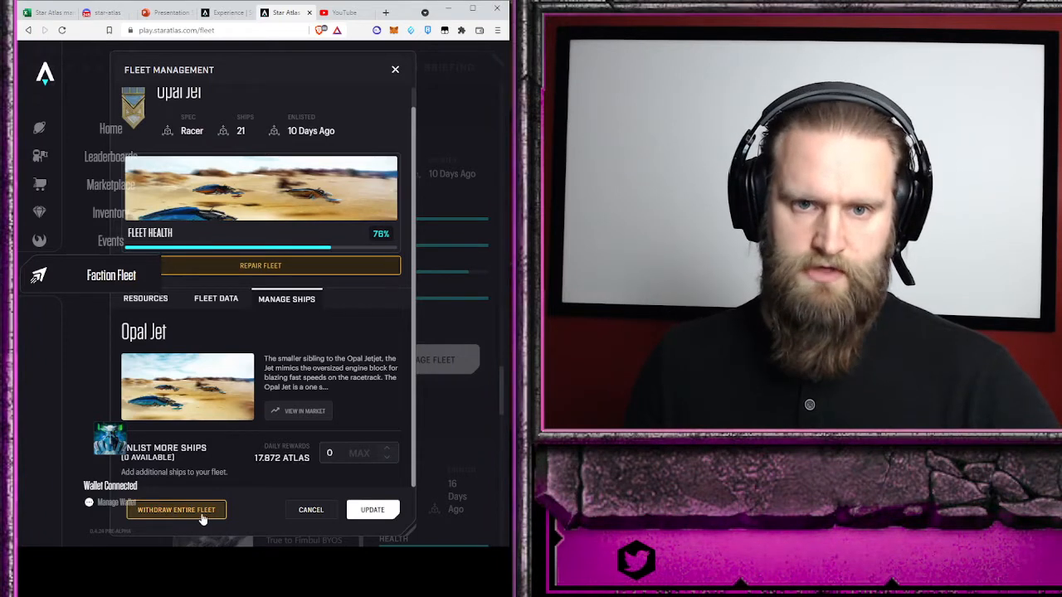
scroll(up, 3)
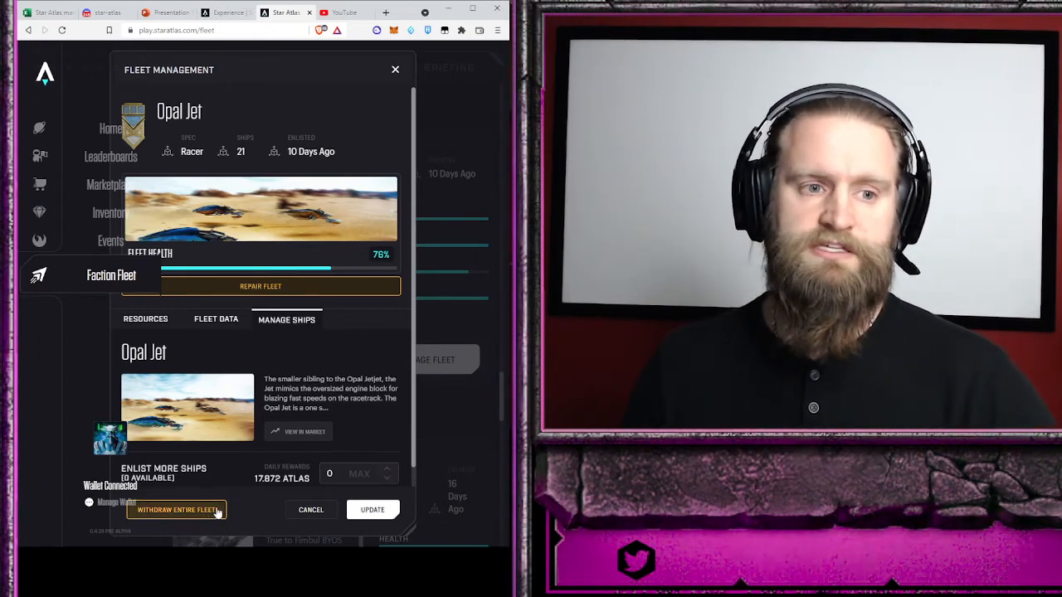
mouse_move(276, 285)
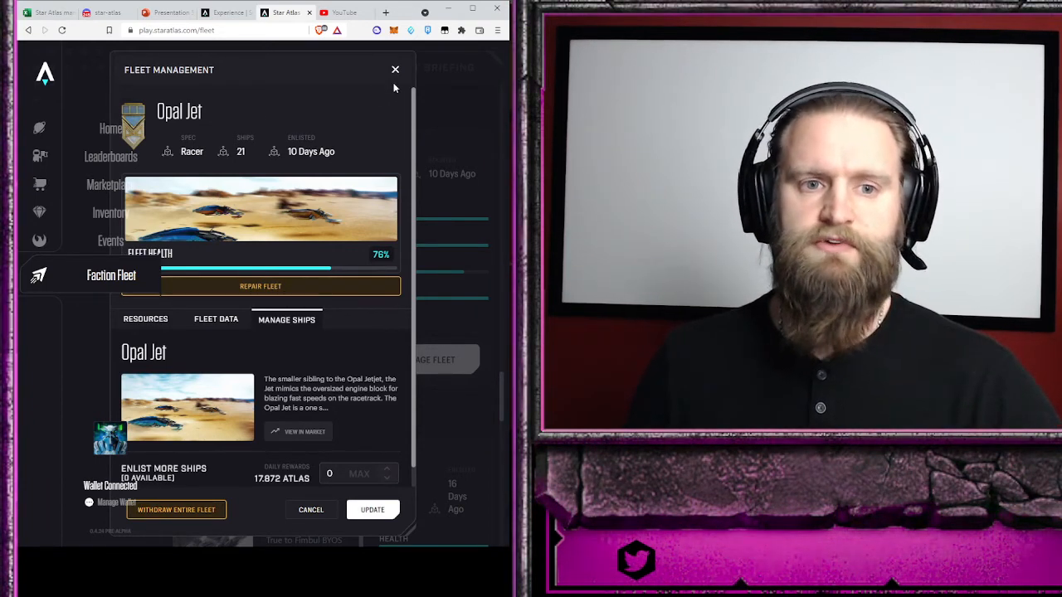
mouse_move(348, 461)
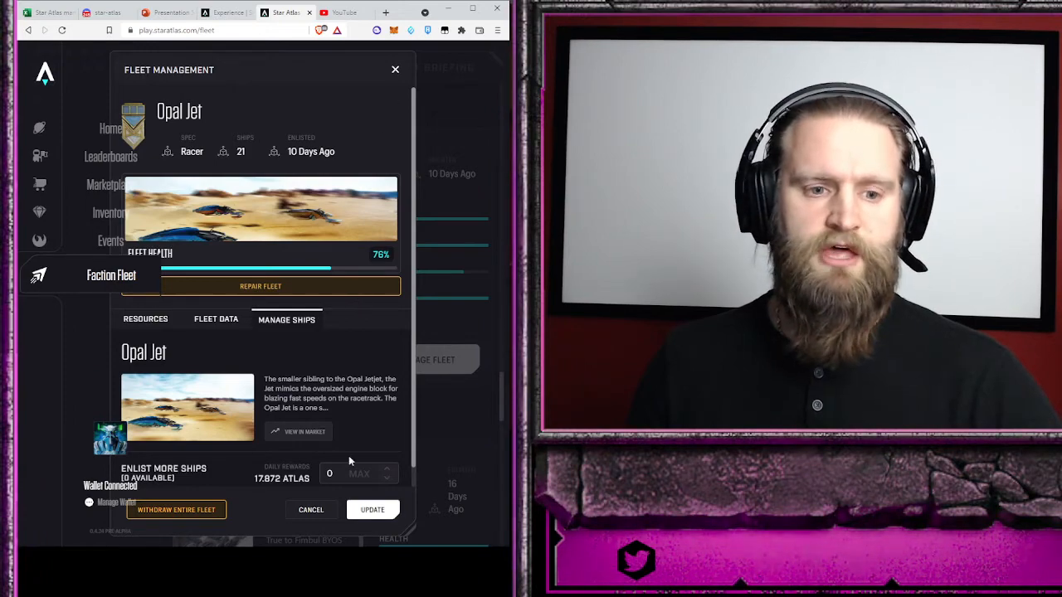